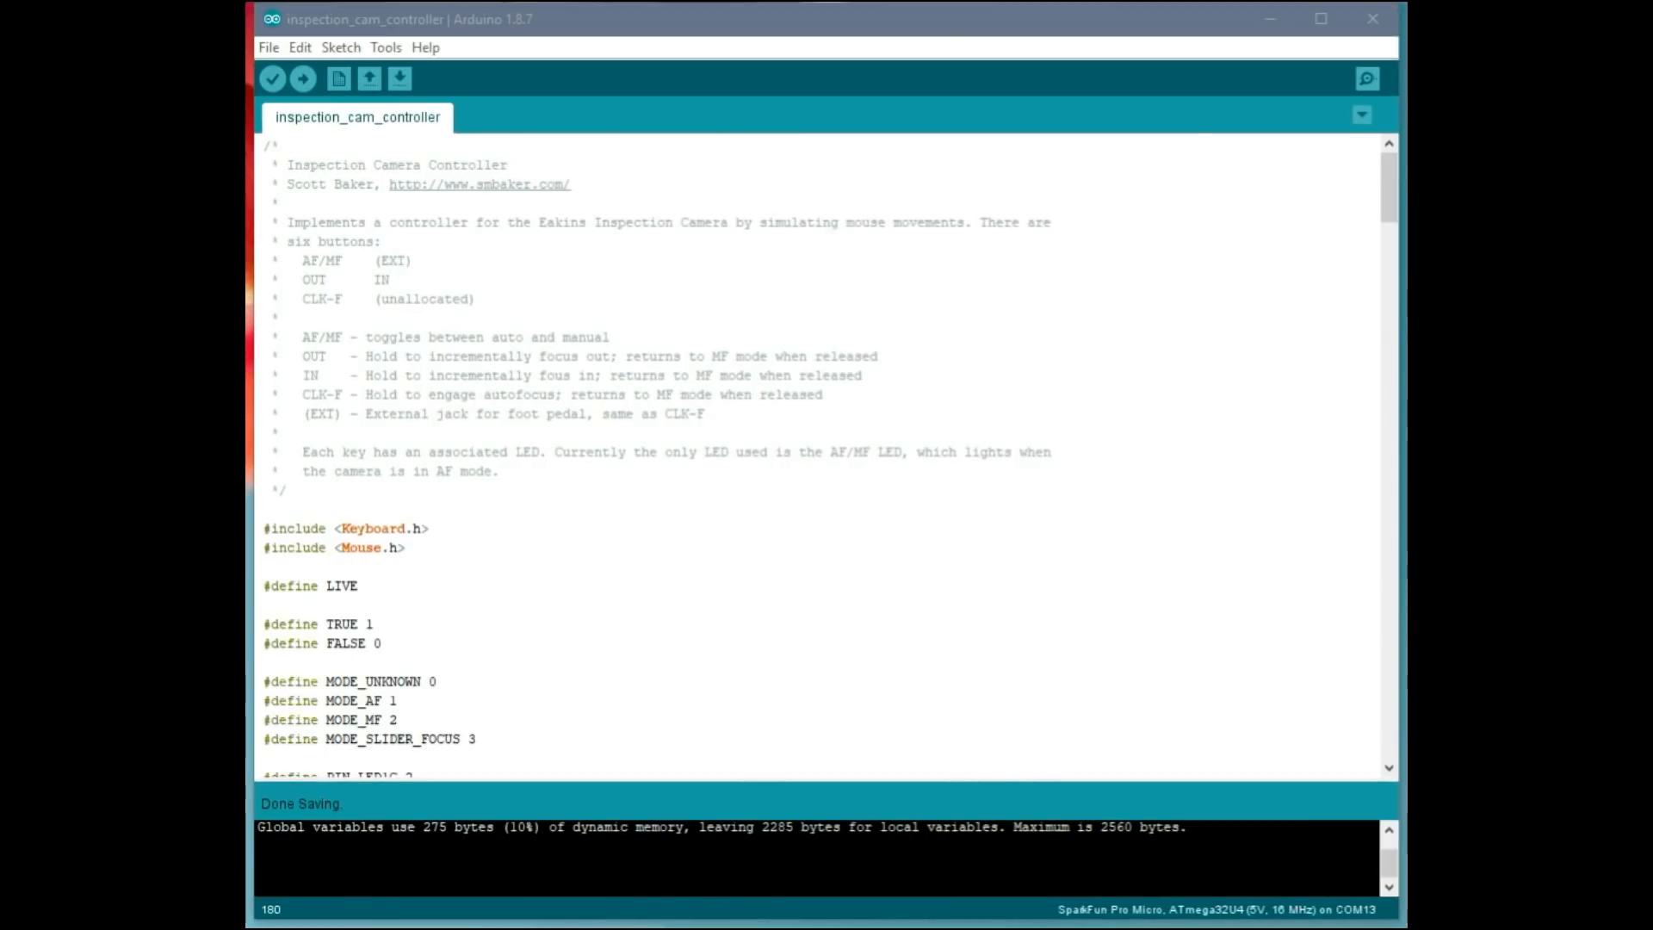
{"action": "mouse_move", "coordinate": [726, 311]}
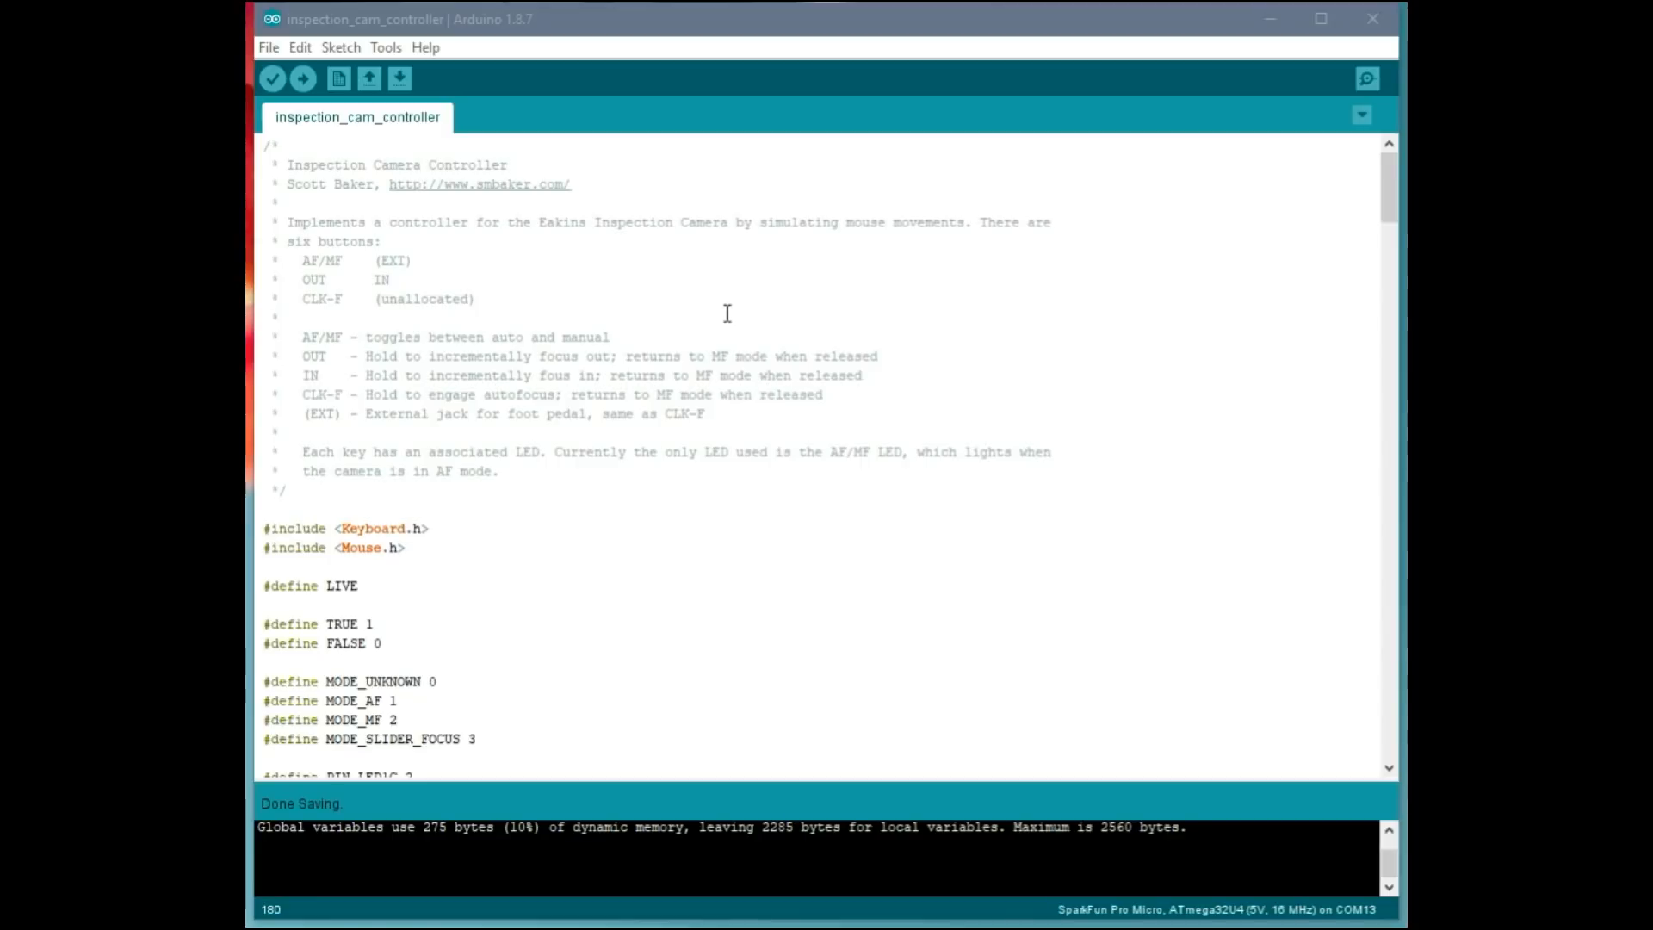
{"action": "mouse_move", "coordinate": [720, 377]}
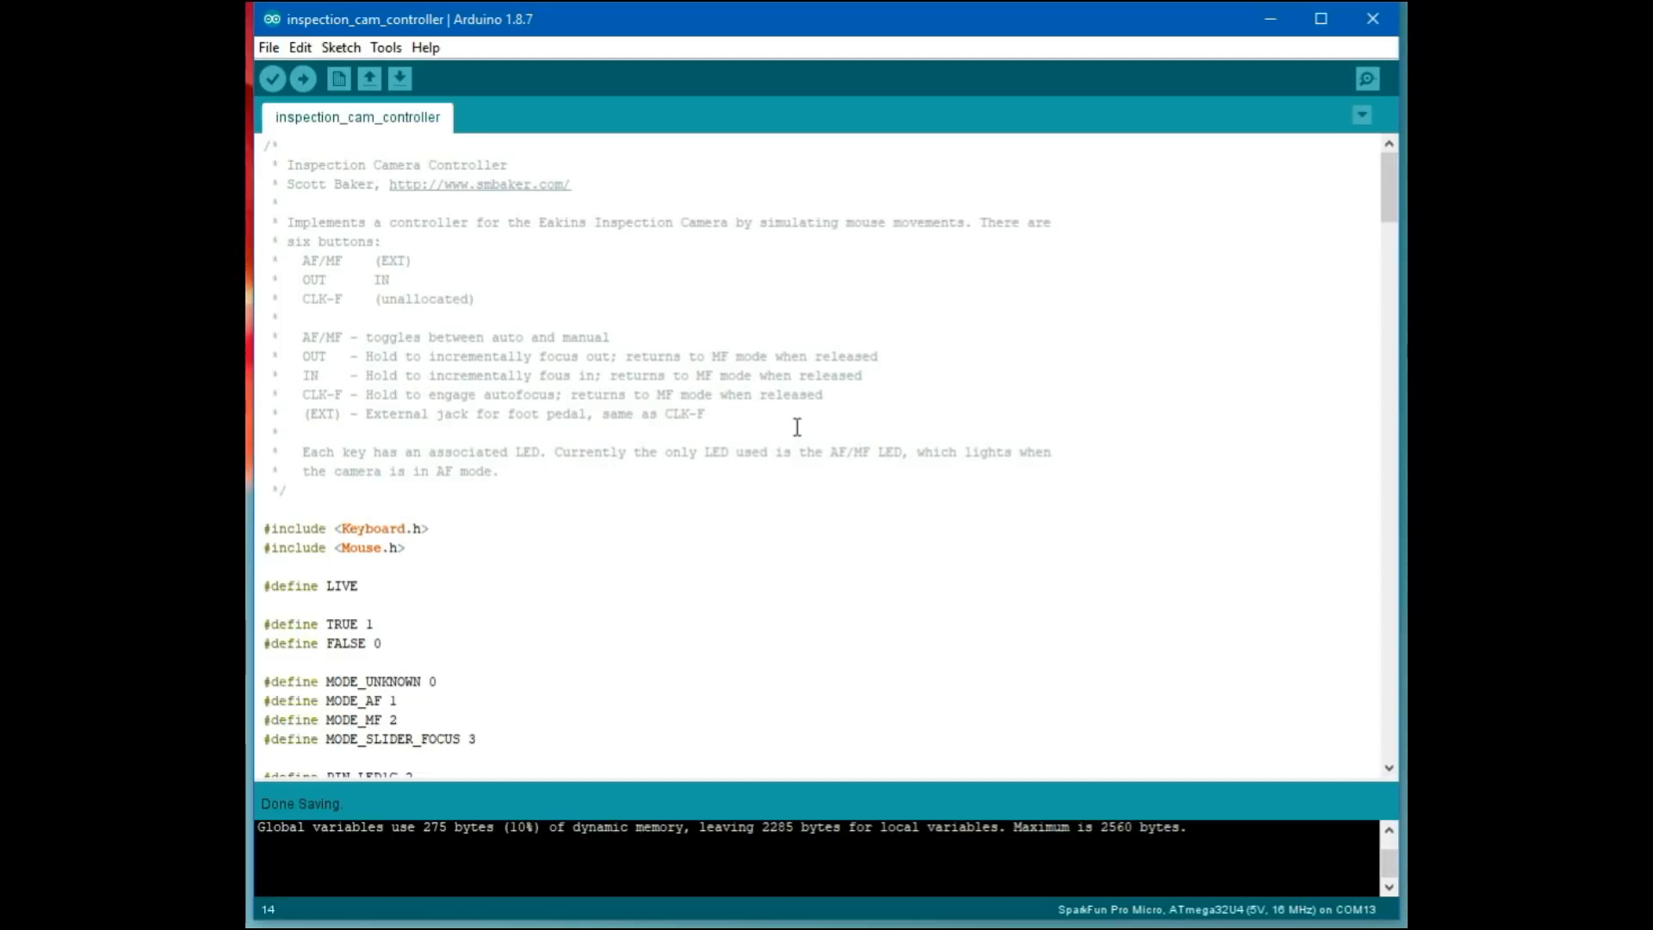
{"action": "mouse_move", "coordinate": [839, 432]}
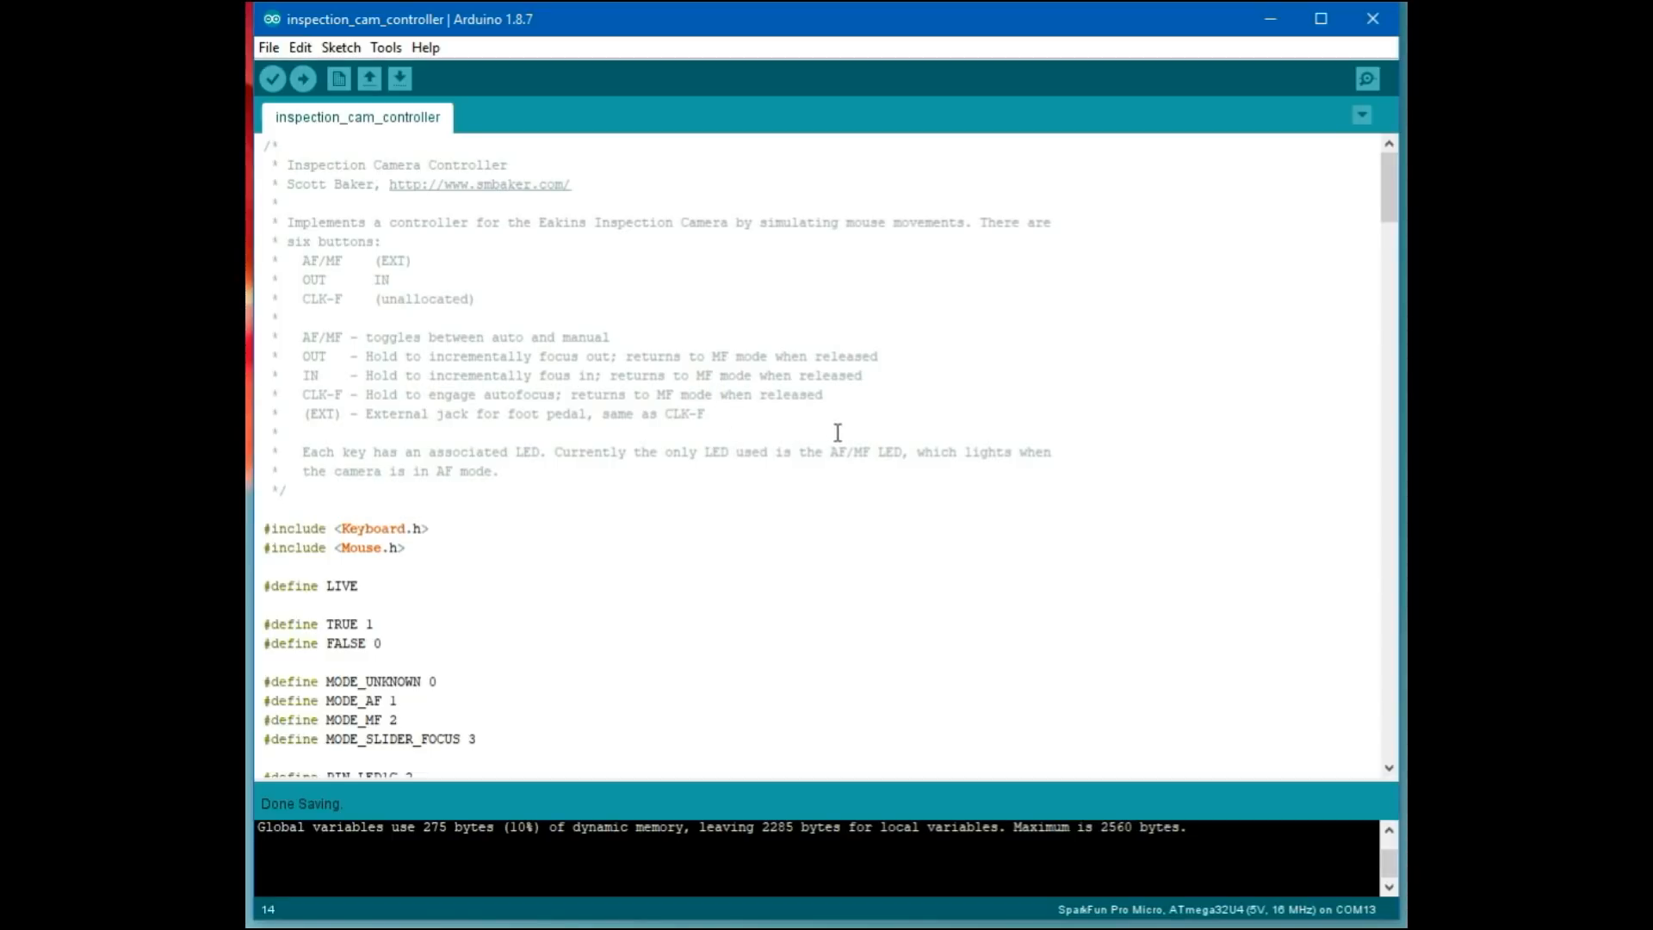
{"action": "scroll", "scroll_direction": "down", "scroll_amount": 3}
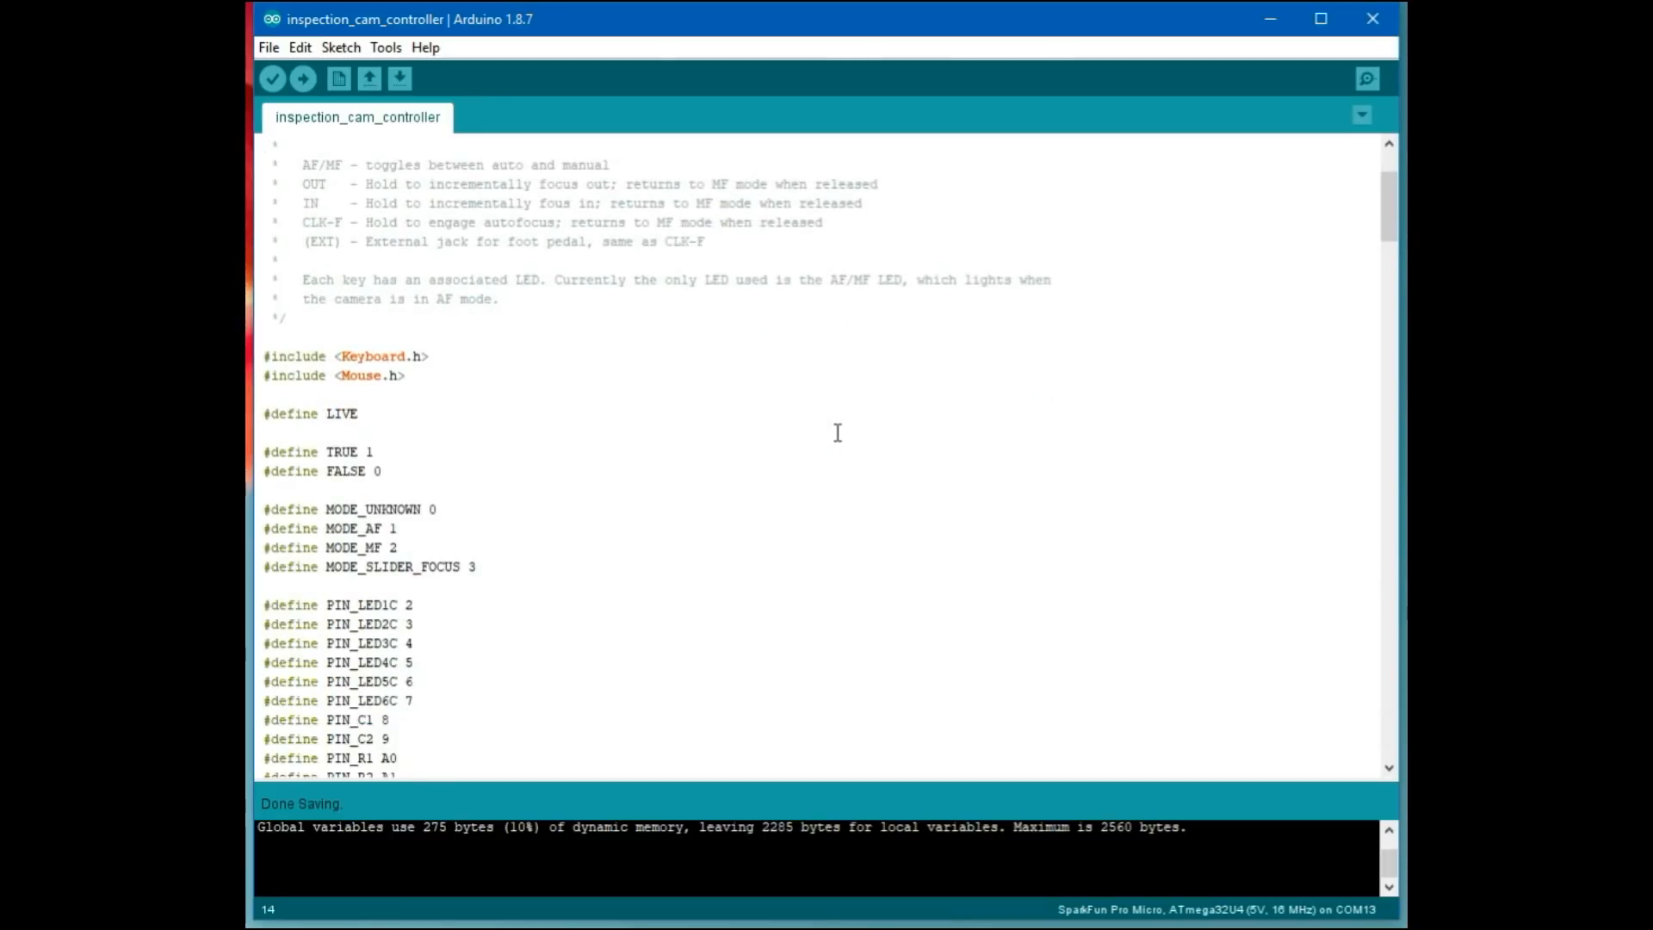
{"action": "scroll", "scroll_direction": "down", "scroll_amount": 3}
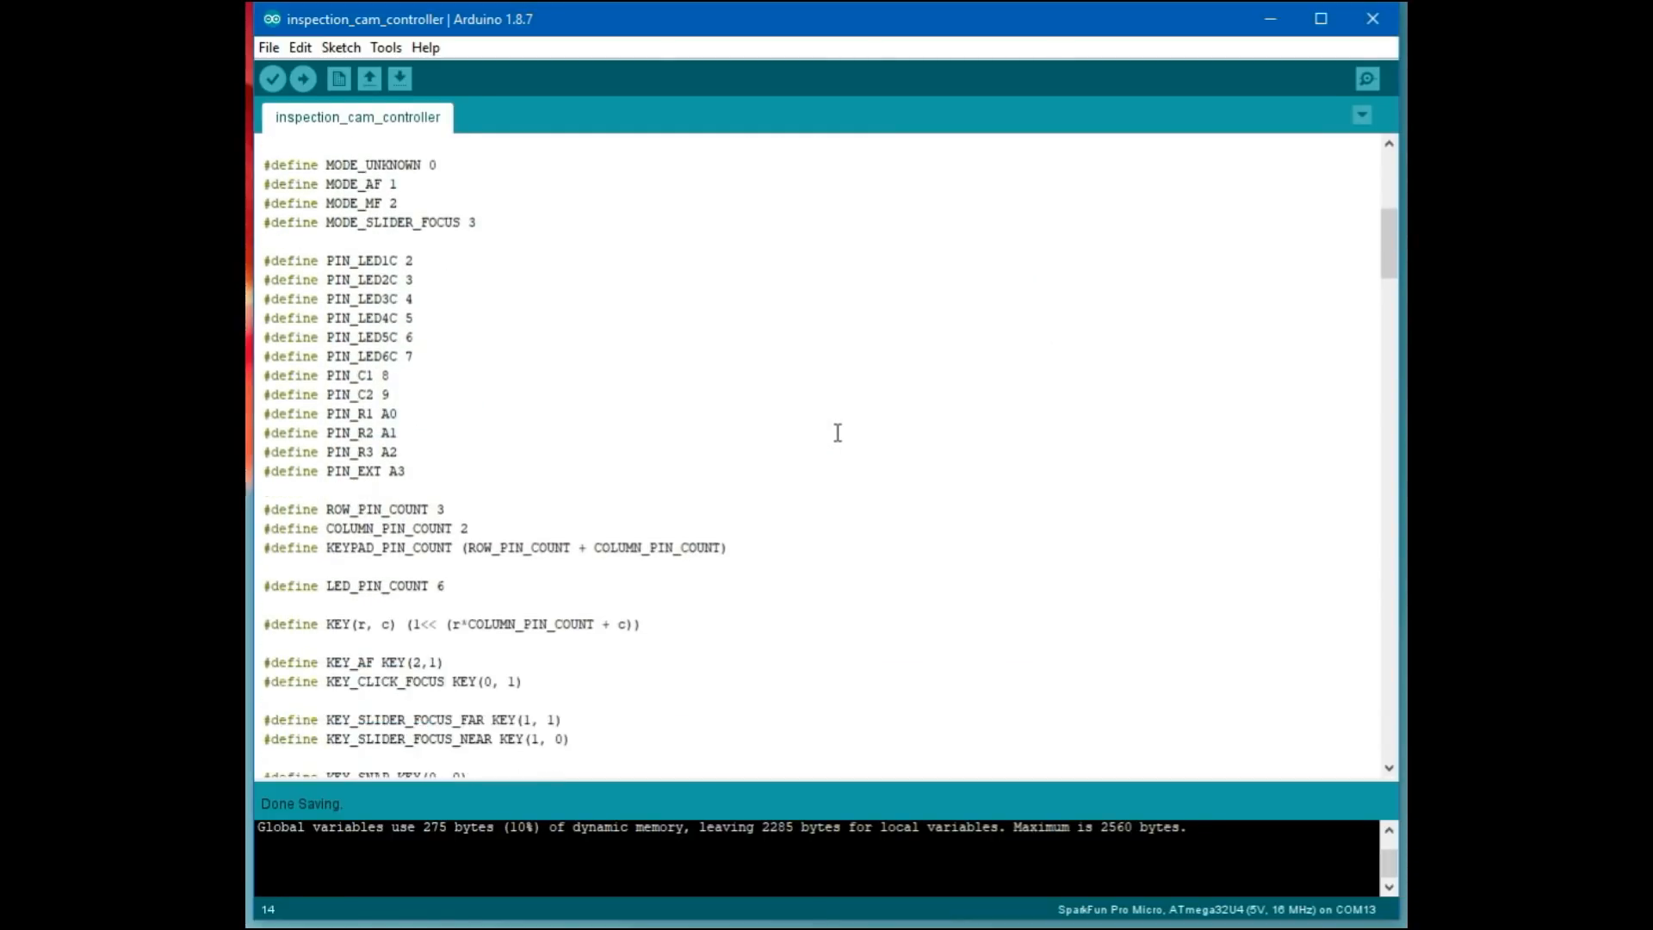
{"action": "scroll", "scroll_direction": "down", "scroll_amount": 3}
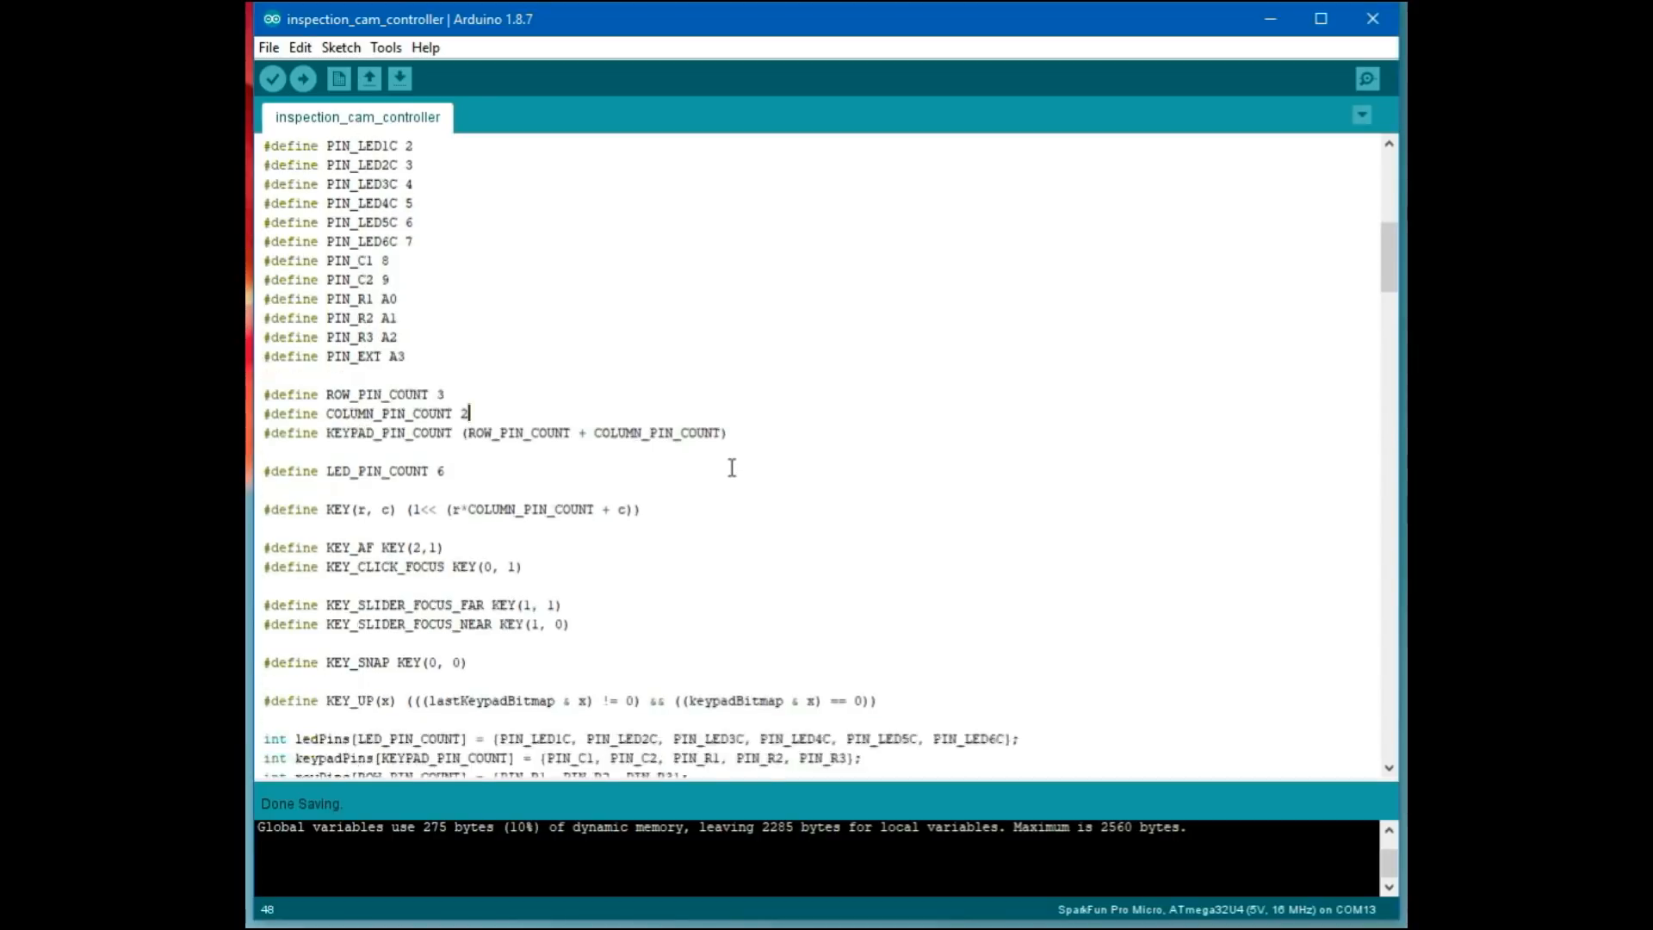
{"action": "scroll", "scroll_direction": "down", "scroll_amount": 3}
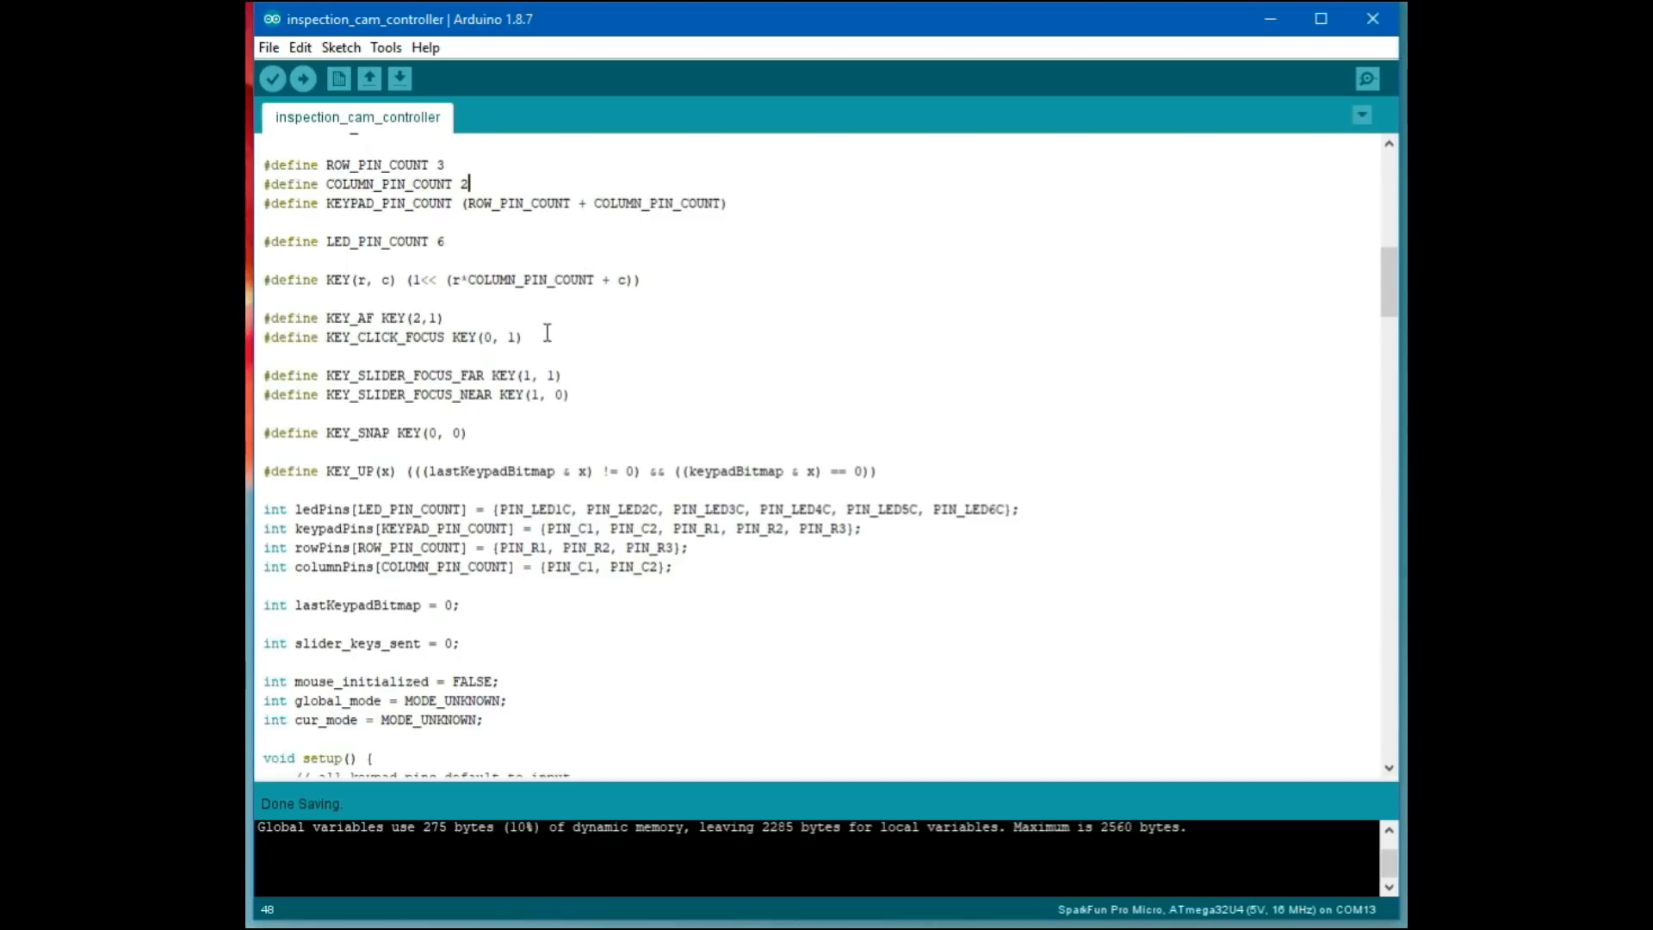
{"action": "mouse_move", "coordinate": [474, 369]}
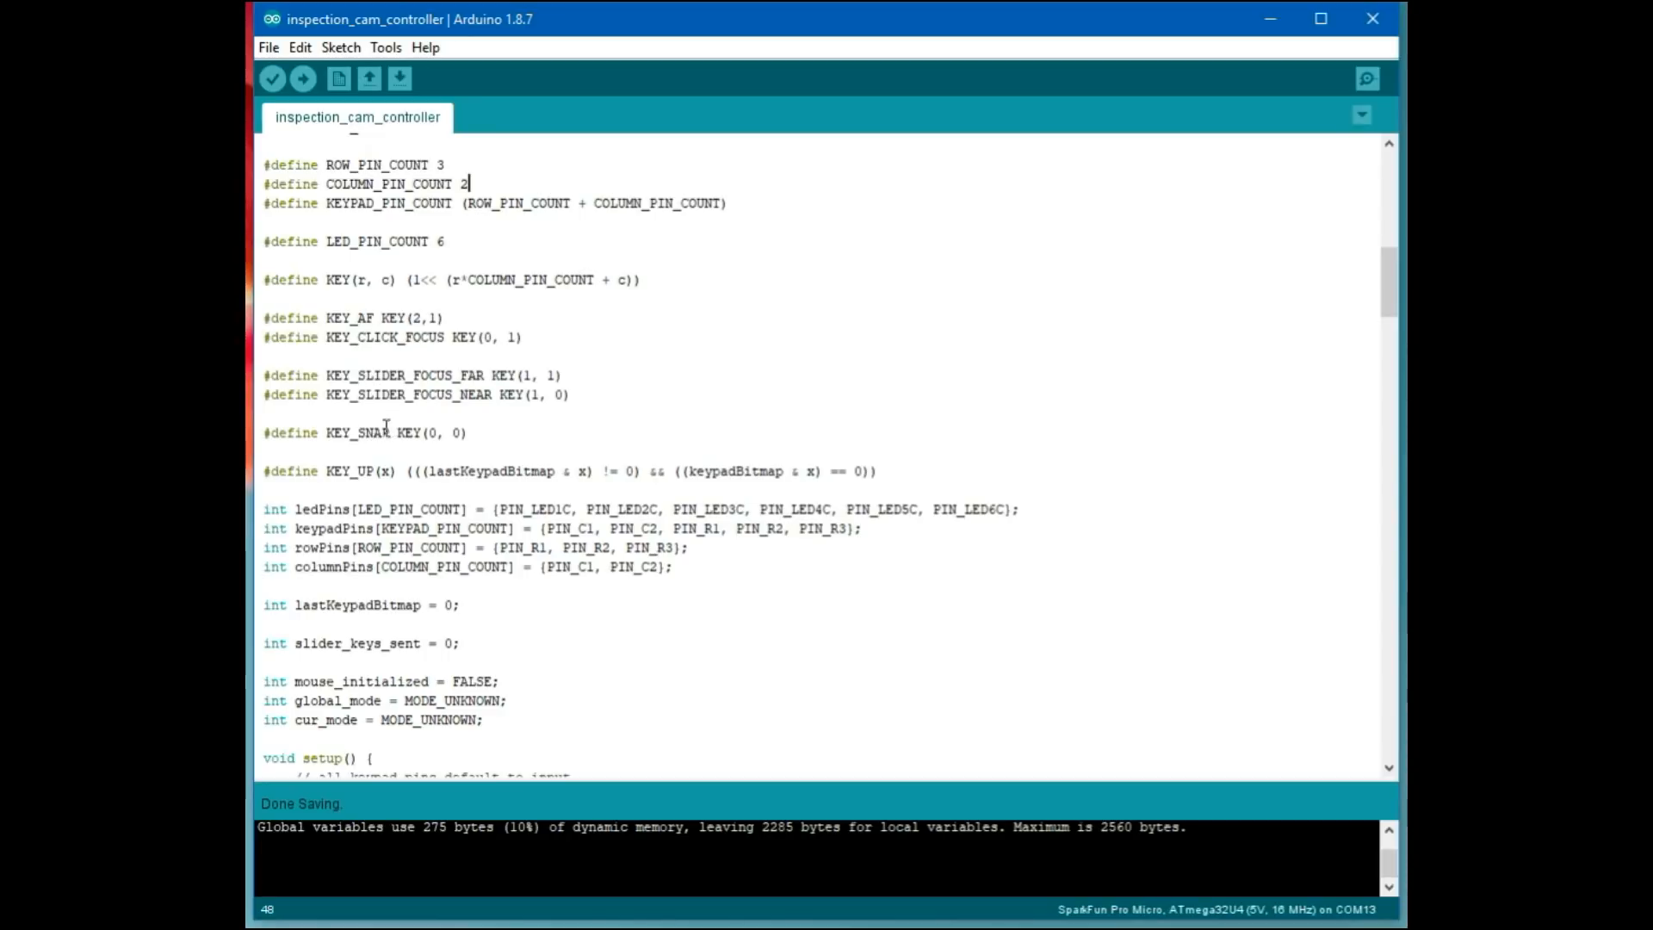
{"action": "scroll", "scroll_direction": "down", "scroll_amount": 3}
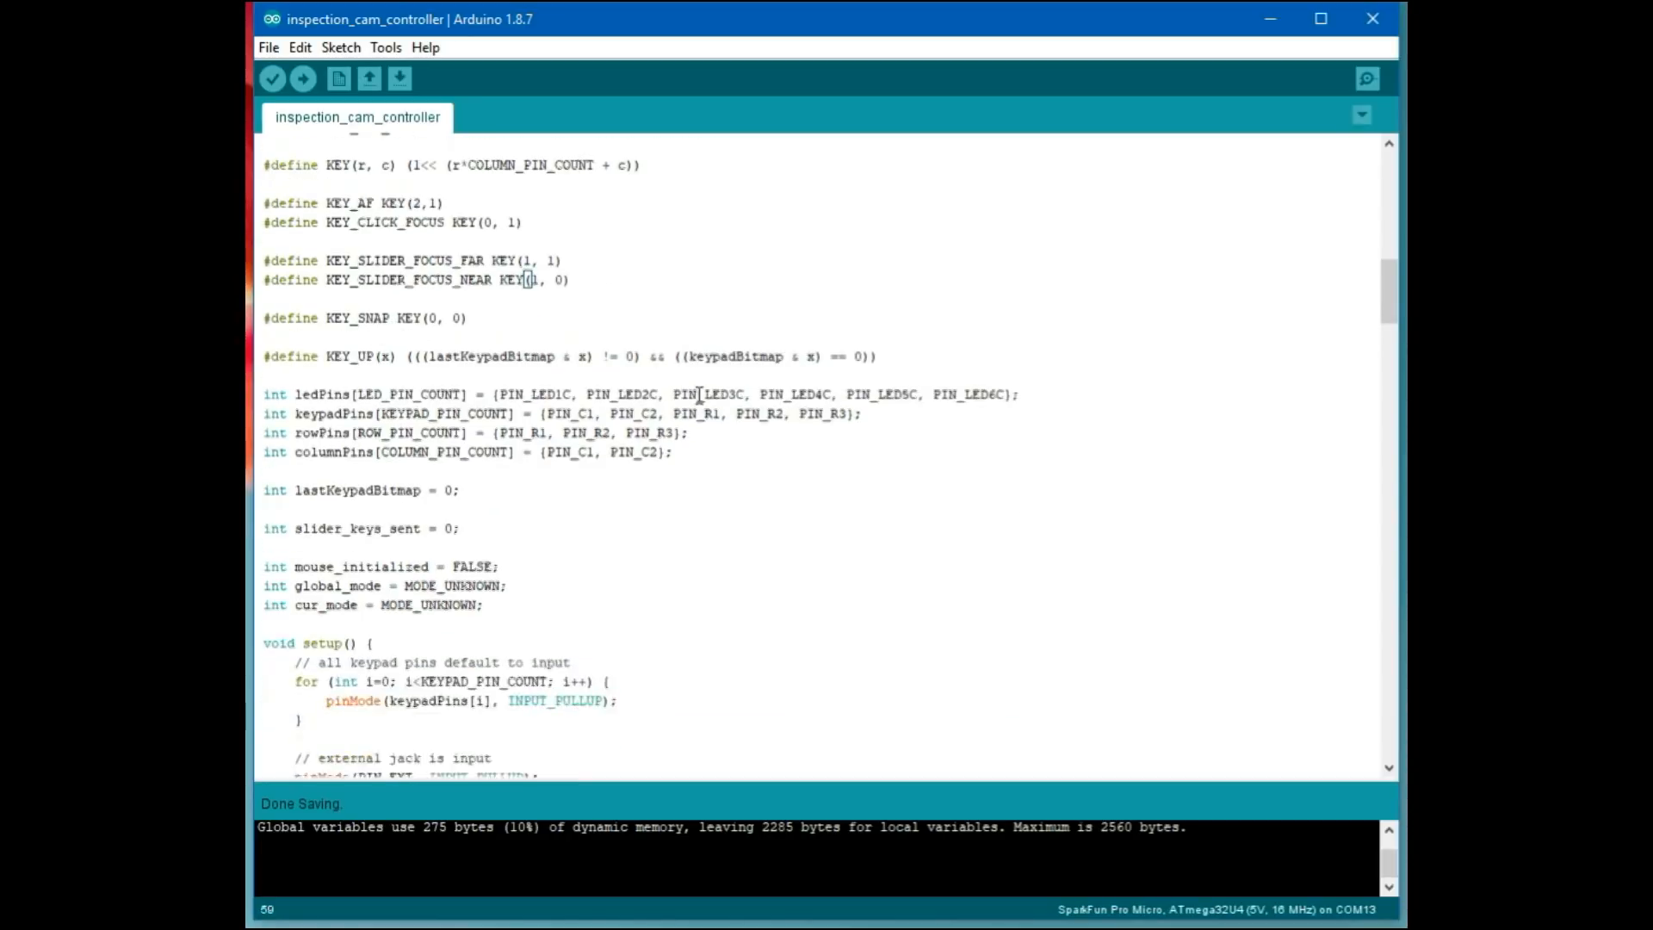
{"action": "scroll", "scroll_direction": "down", "scroll_amount": 3}
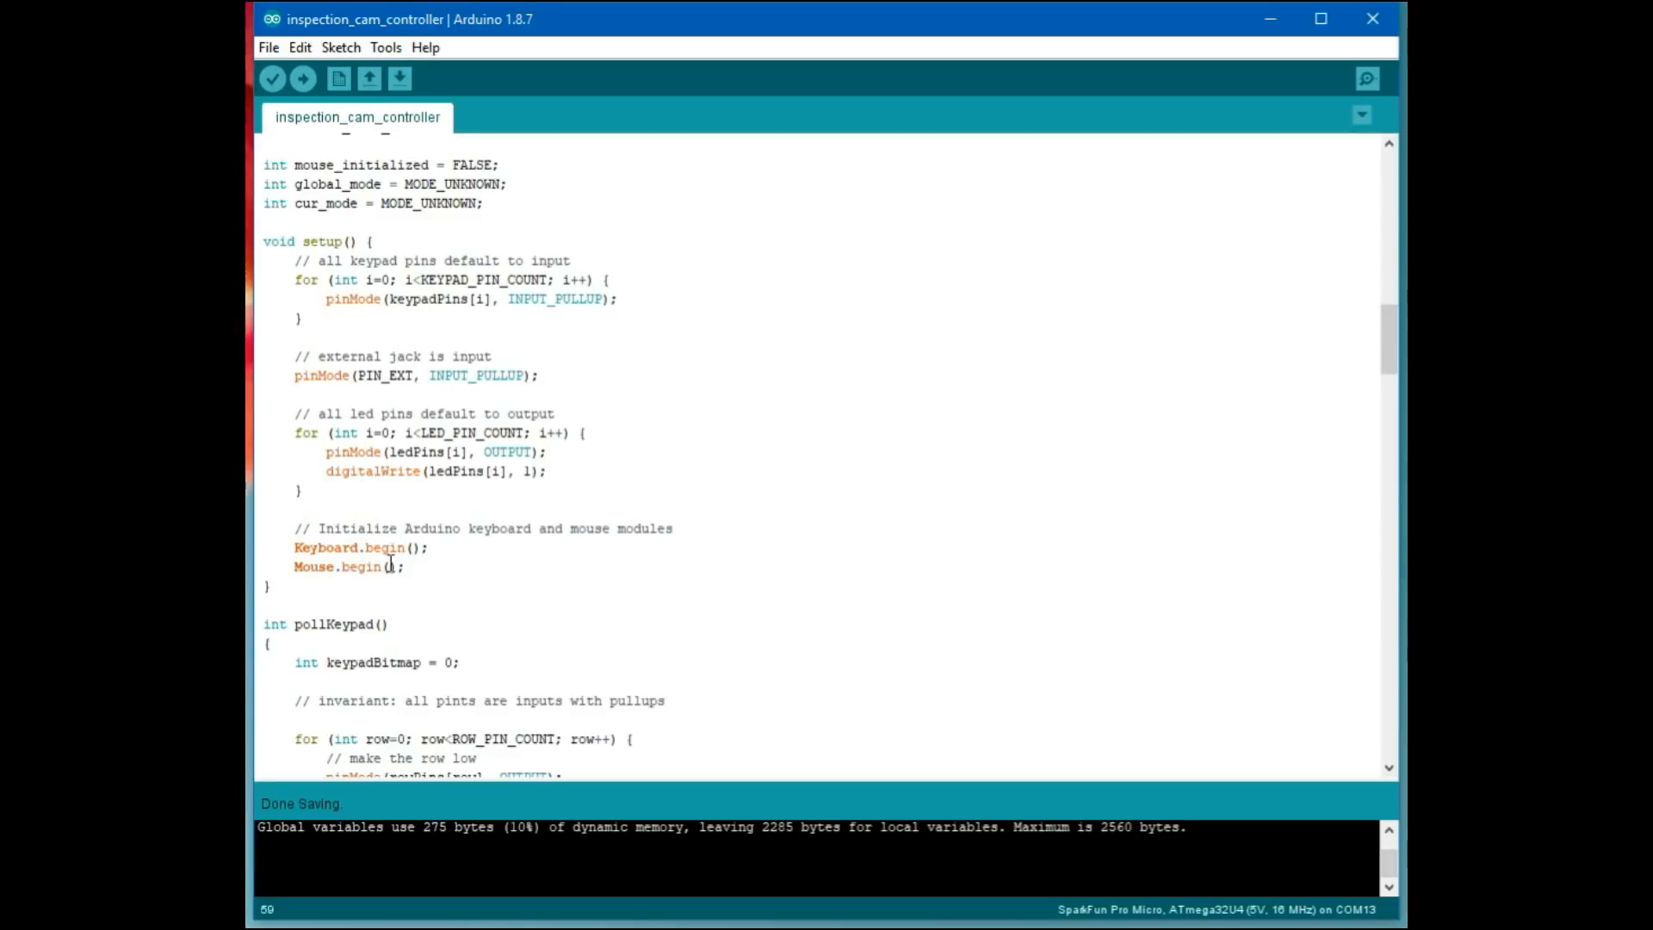
{"action": "scroll", "scroll_direction": "down", "scroll_amount": 3}
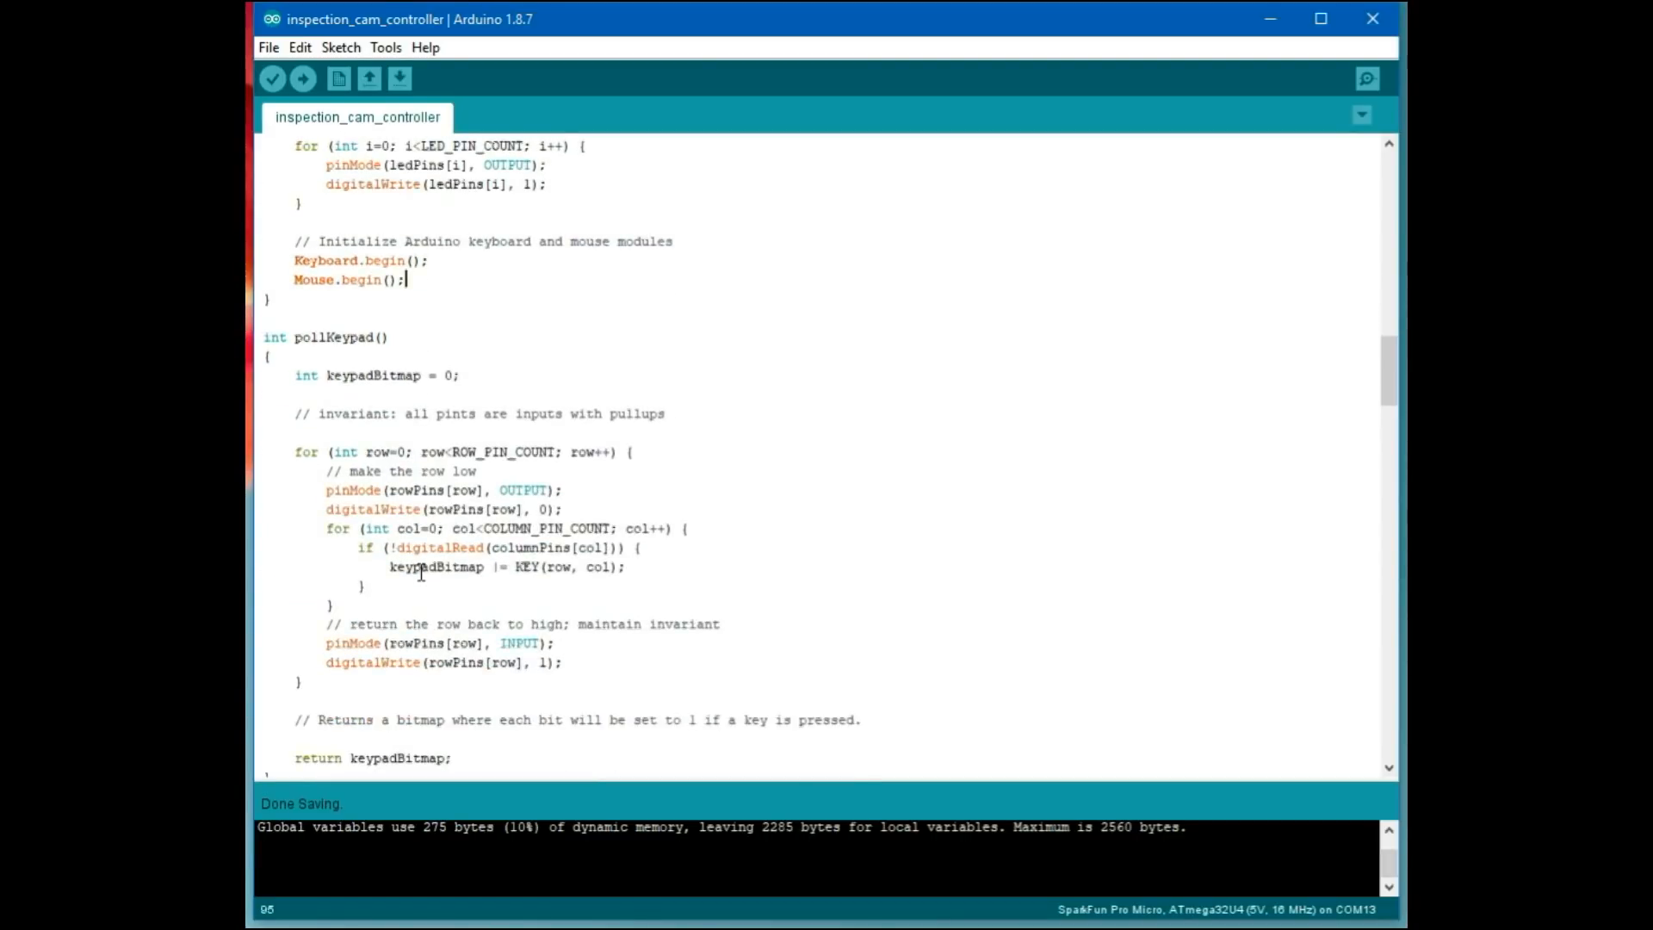
{"action": "scroll", "scroll_direction": "down", "scroll_amount": 3}
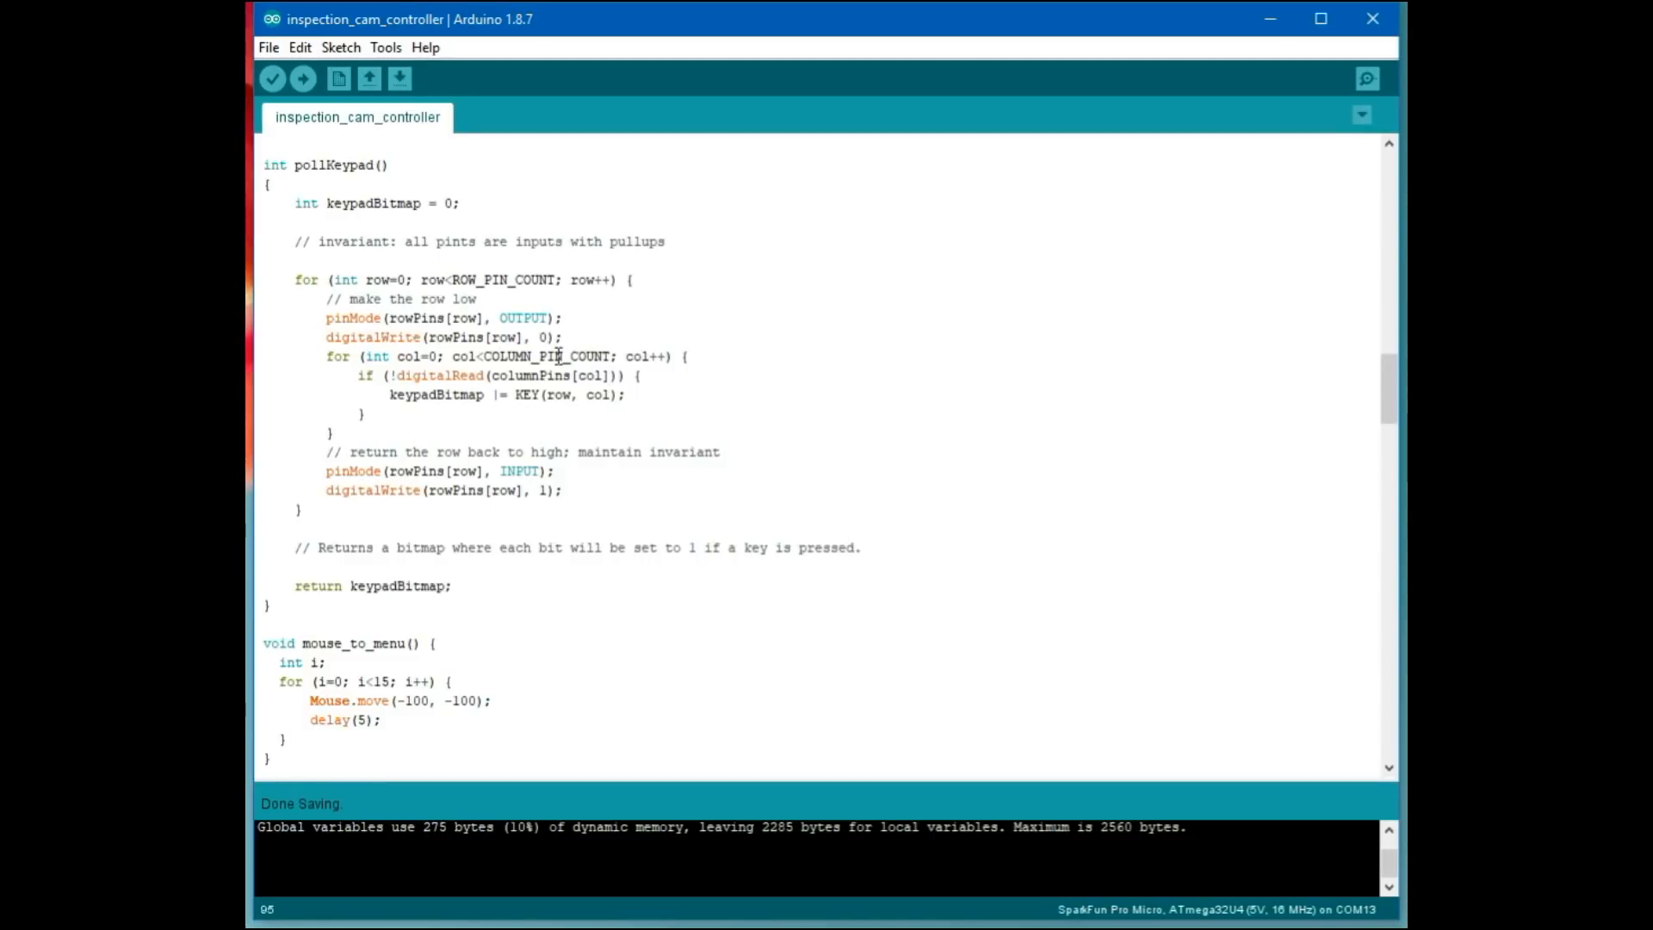
{"action": "mouse_move", "coordinate": [454, 356]}
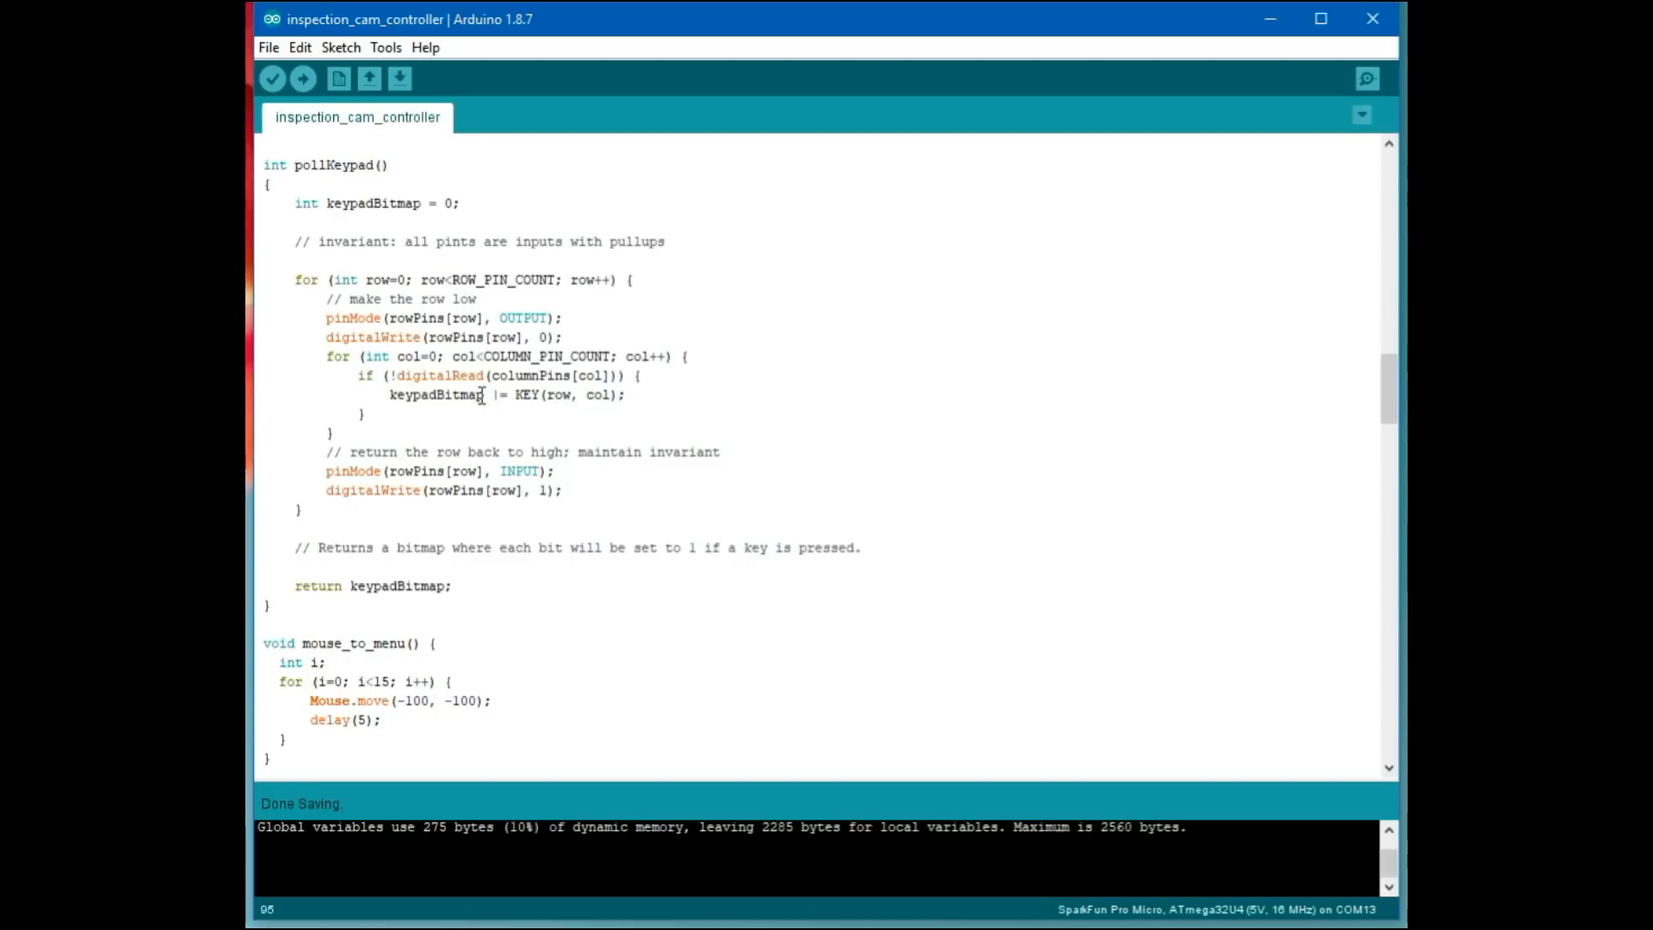
{"action": "mouse_move", "coordinate": [493, 356]}
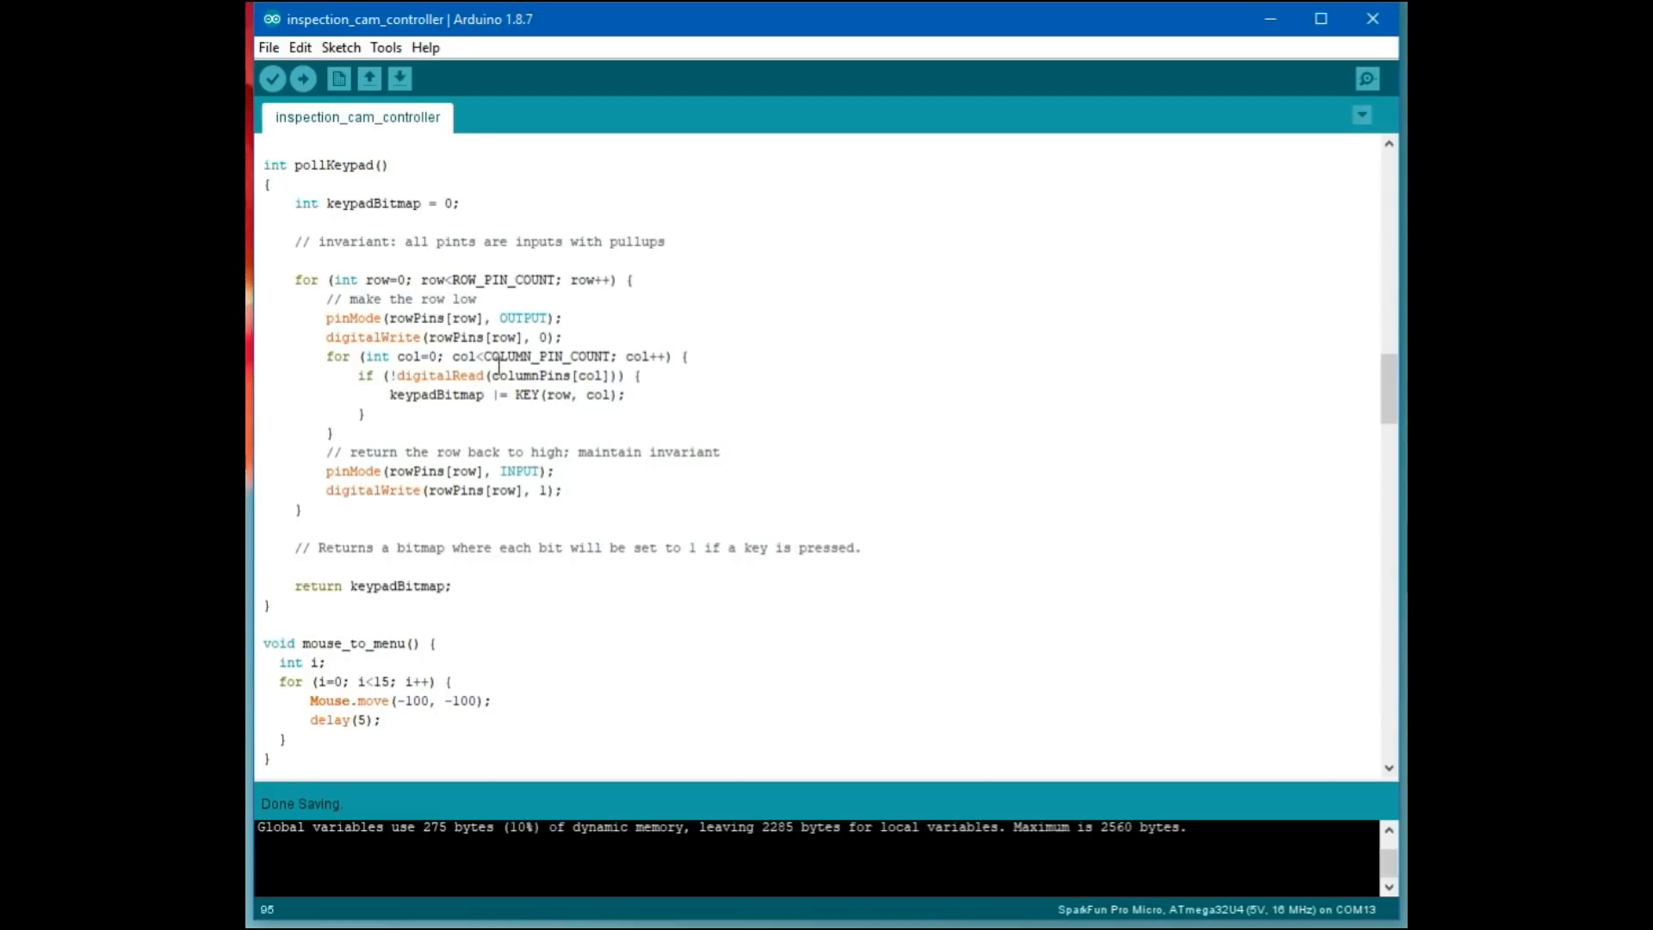
{"action": "mouse_move", "coordinate": [664, 452]}
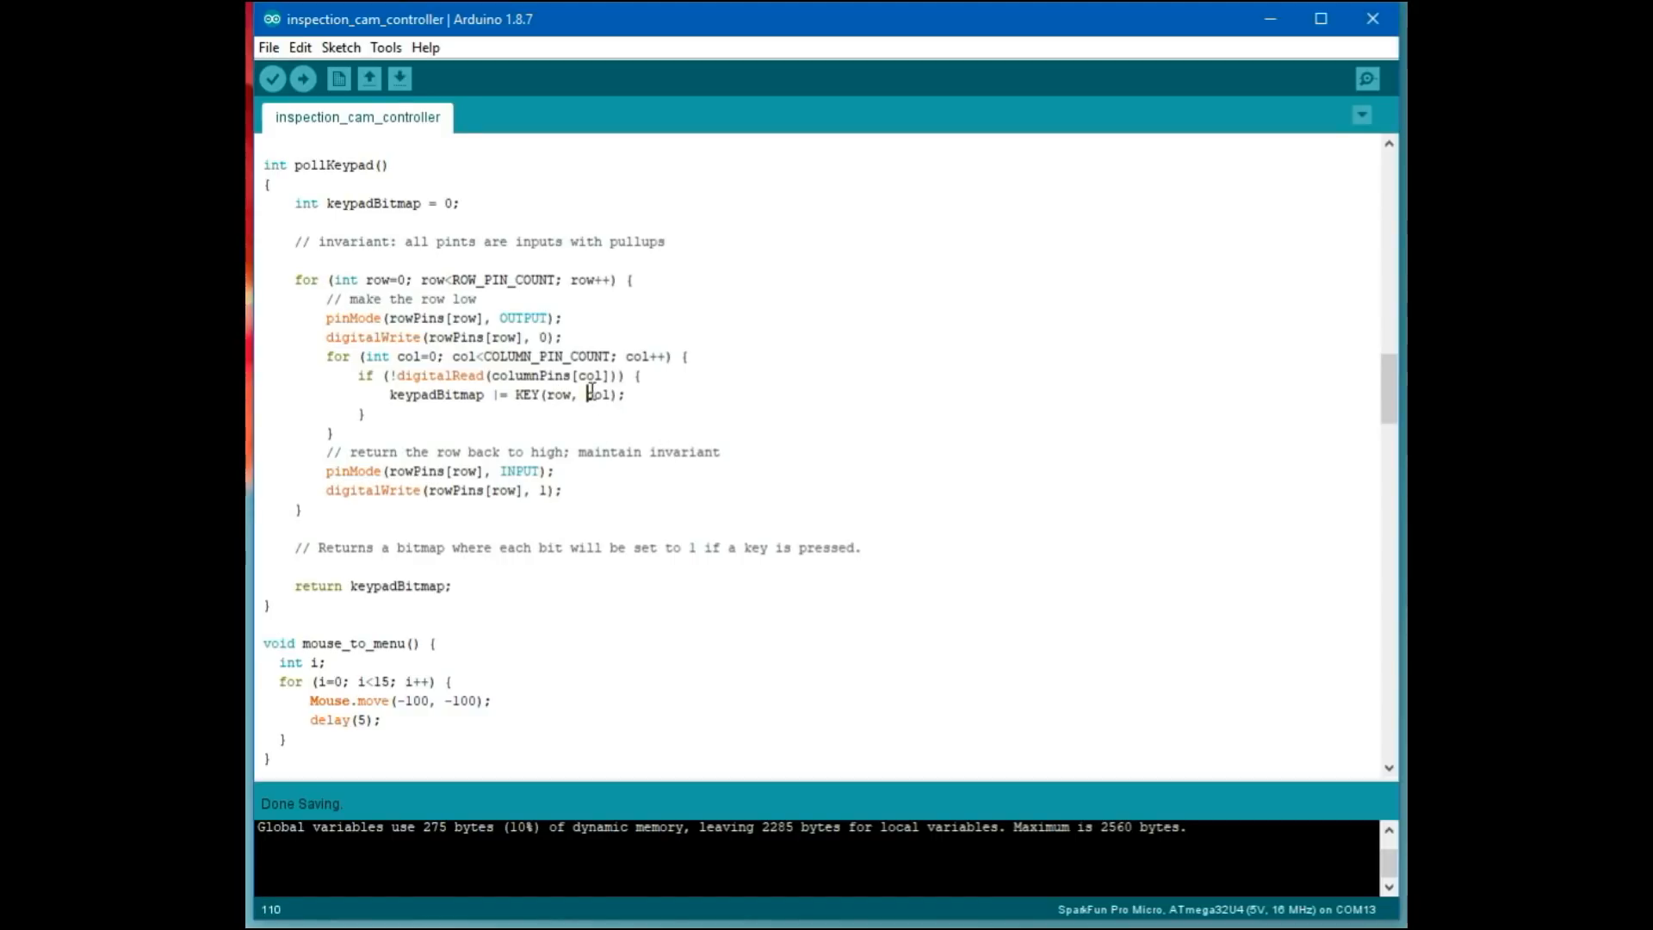
{"action": "scroll", "scroll_direction": "down", "scroll_amount": 3}
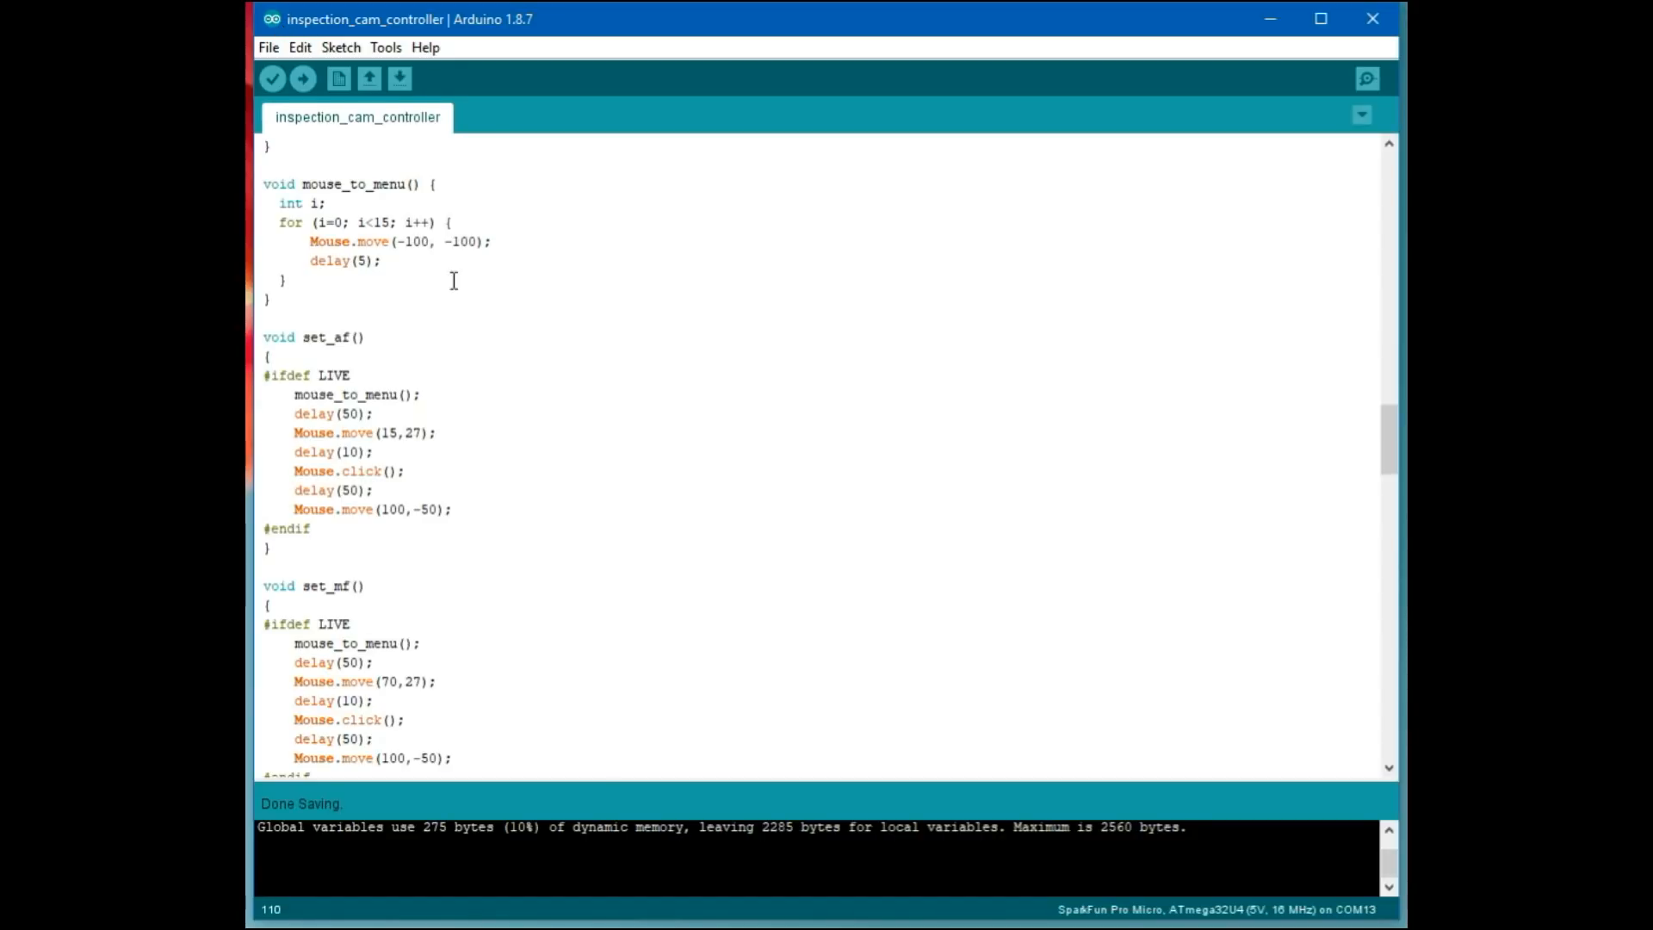
{"action": "scroll", "scroll_direction": "down", "scroll_amount": 3}
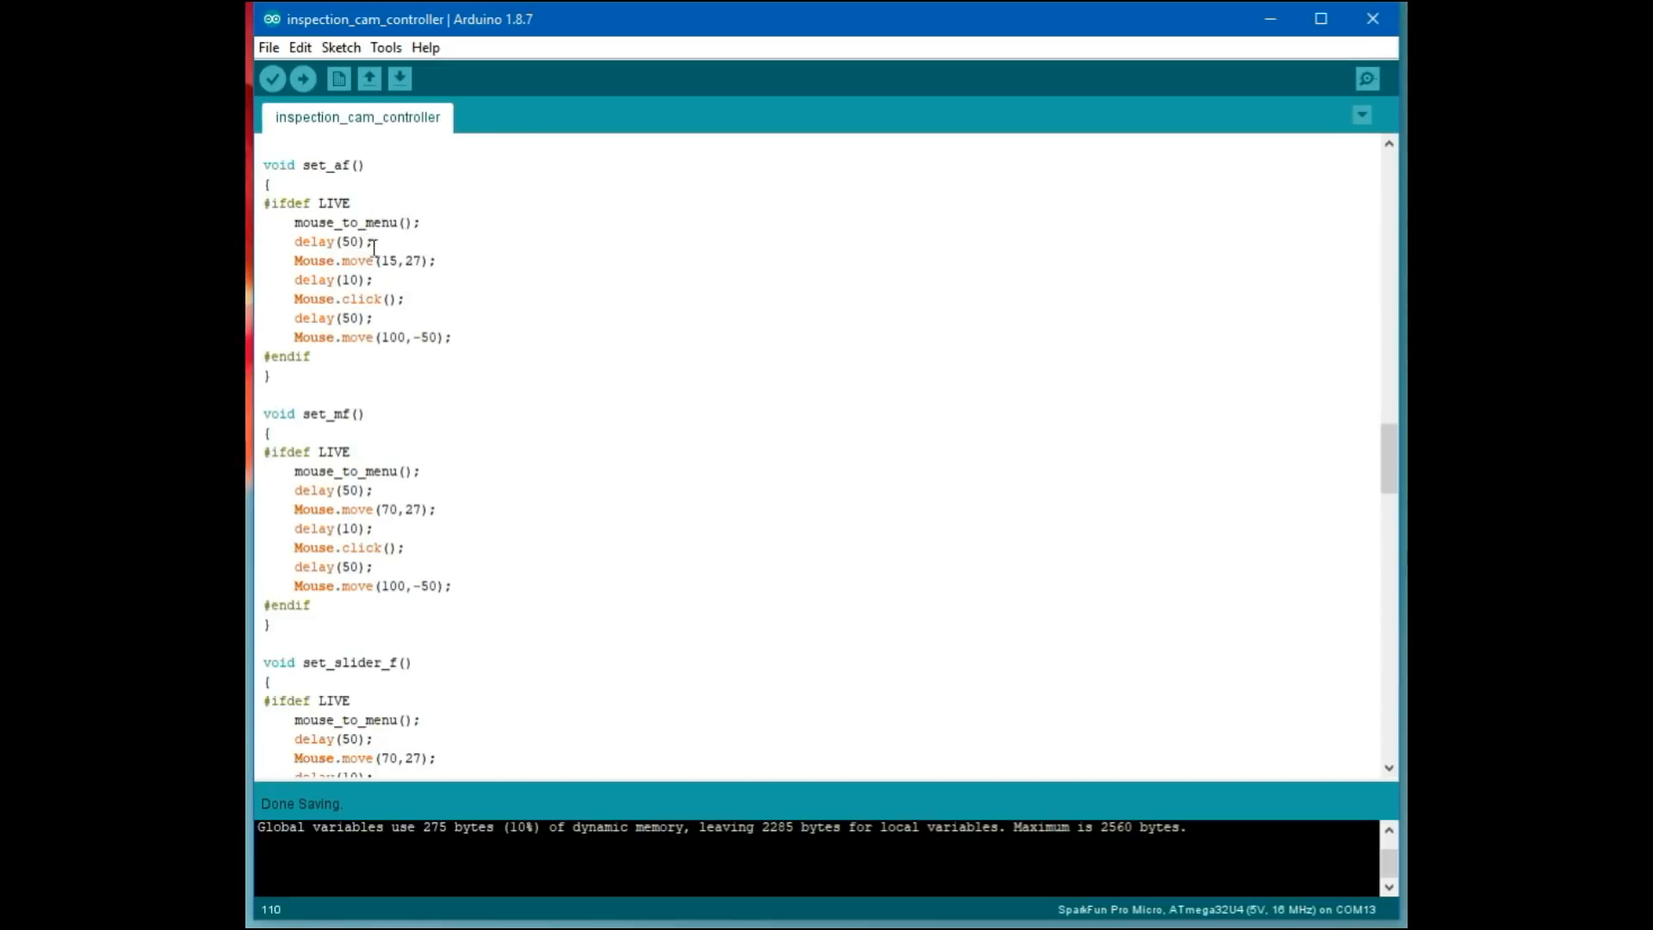
{"action": "mouse_move", "coordinate": [406, 279]}
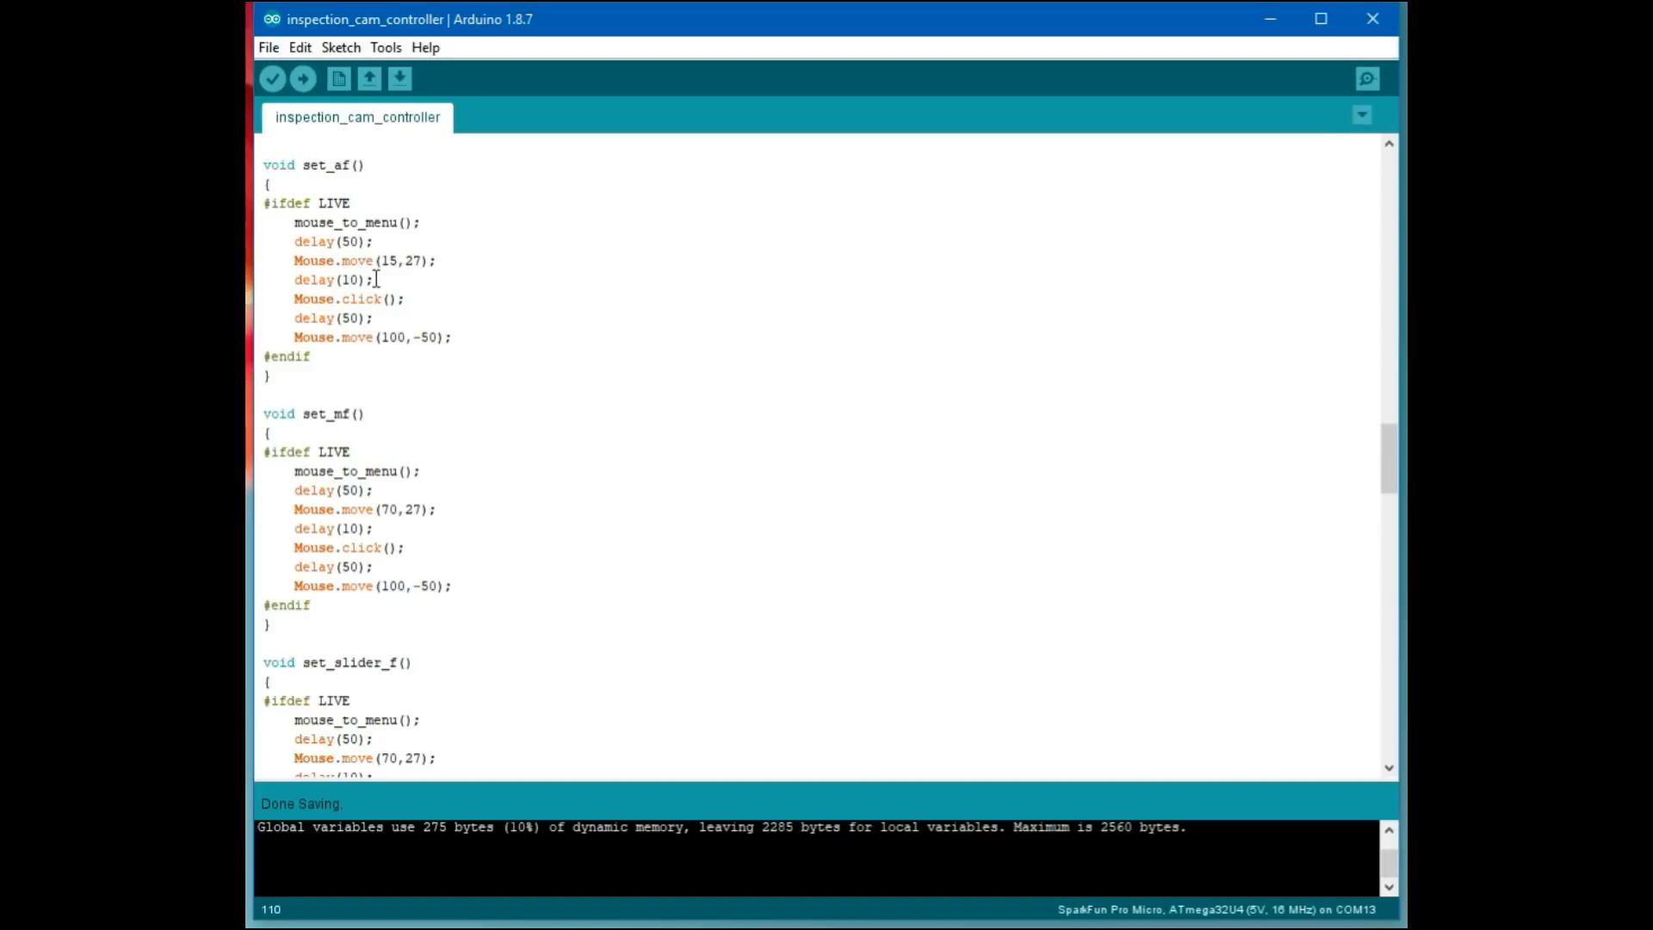
{"action": "mouse_move", "coordinate": [379, 337]}
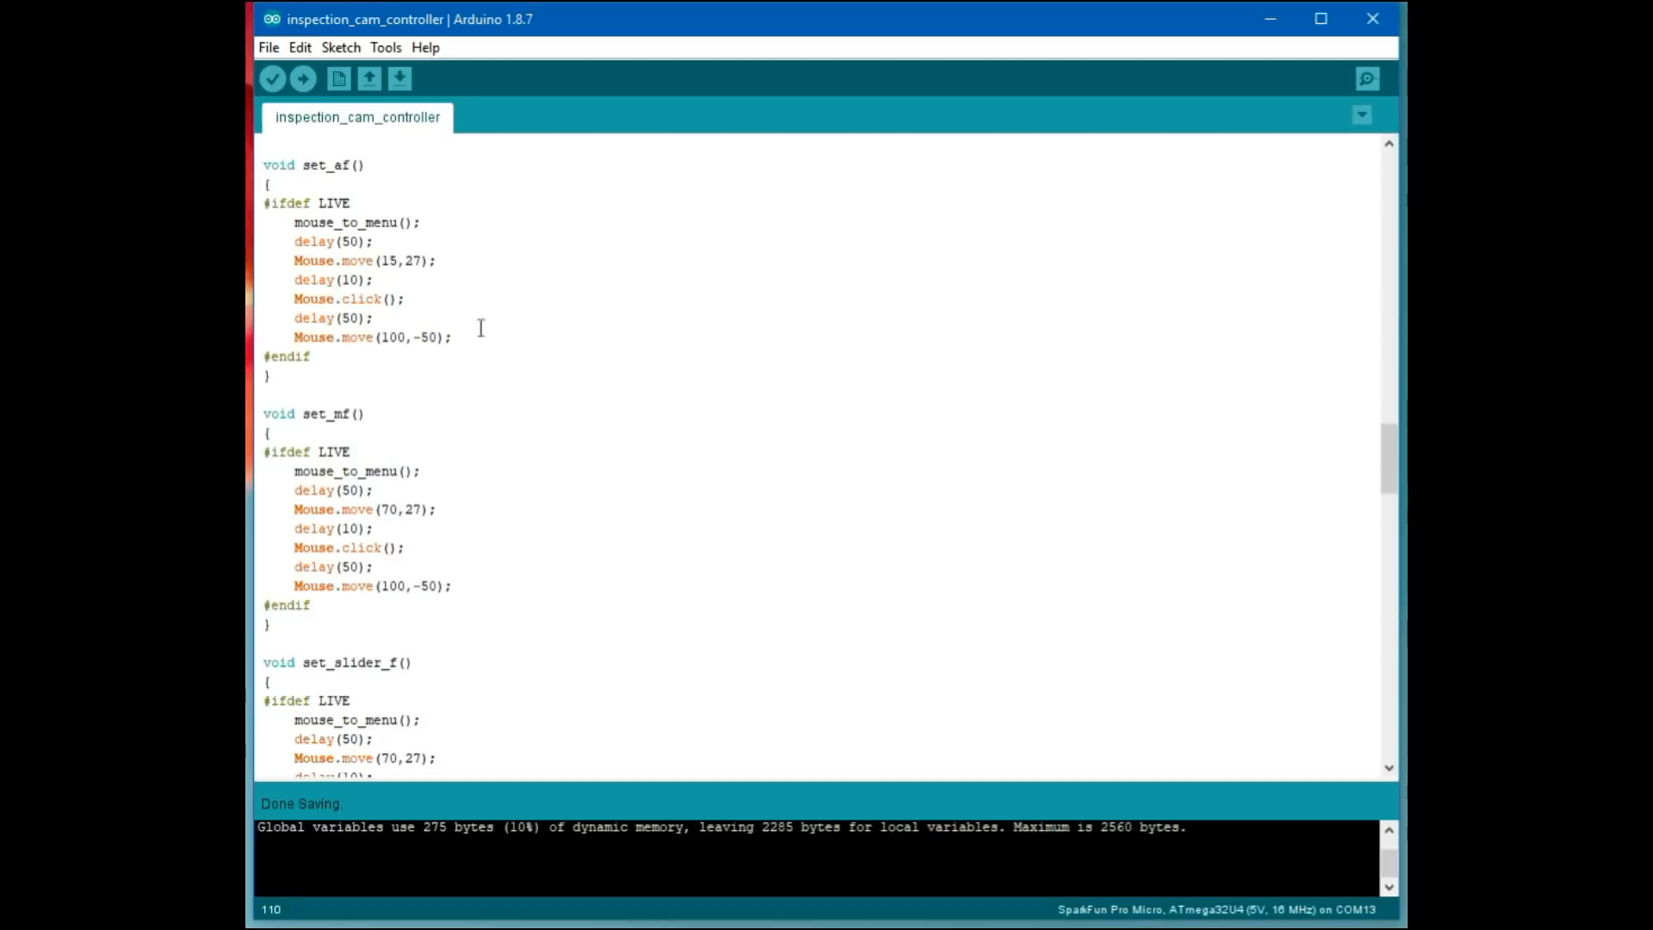
{"action": "mouse_move", "coordinate": [441, 313]}
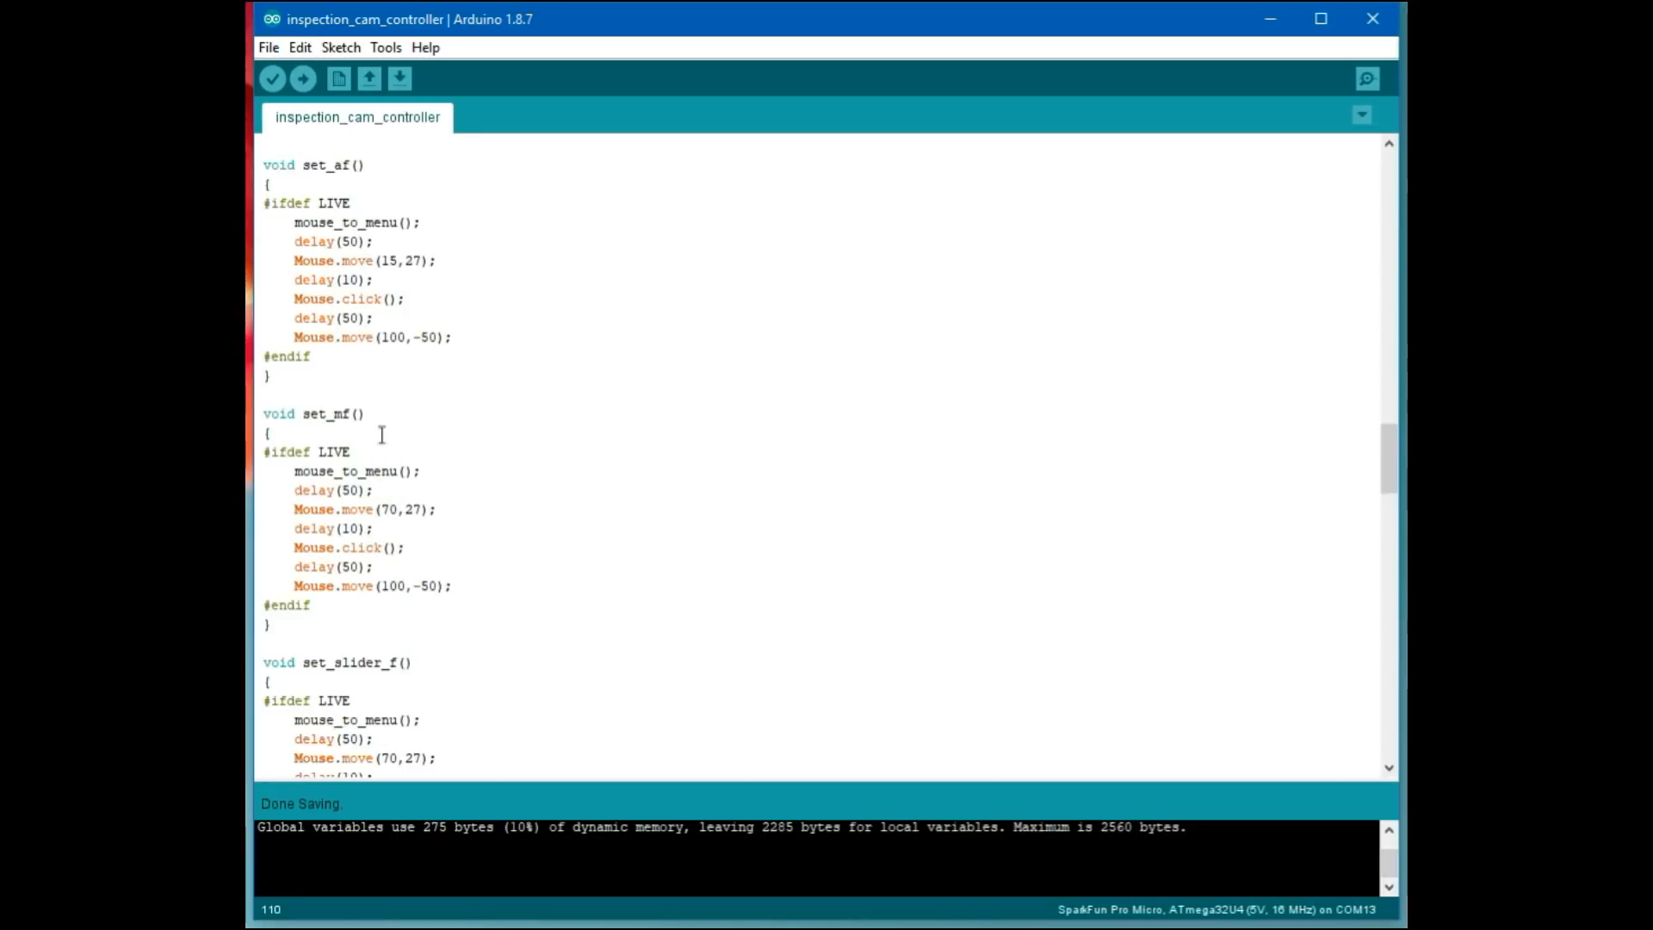
{"action": "scroll", "scroll_direction": "down", "scroll_amount": 3}
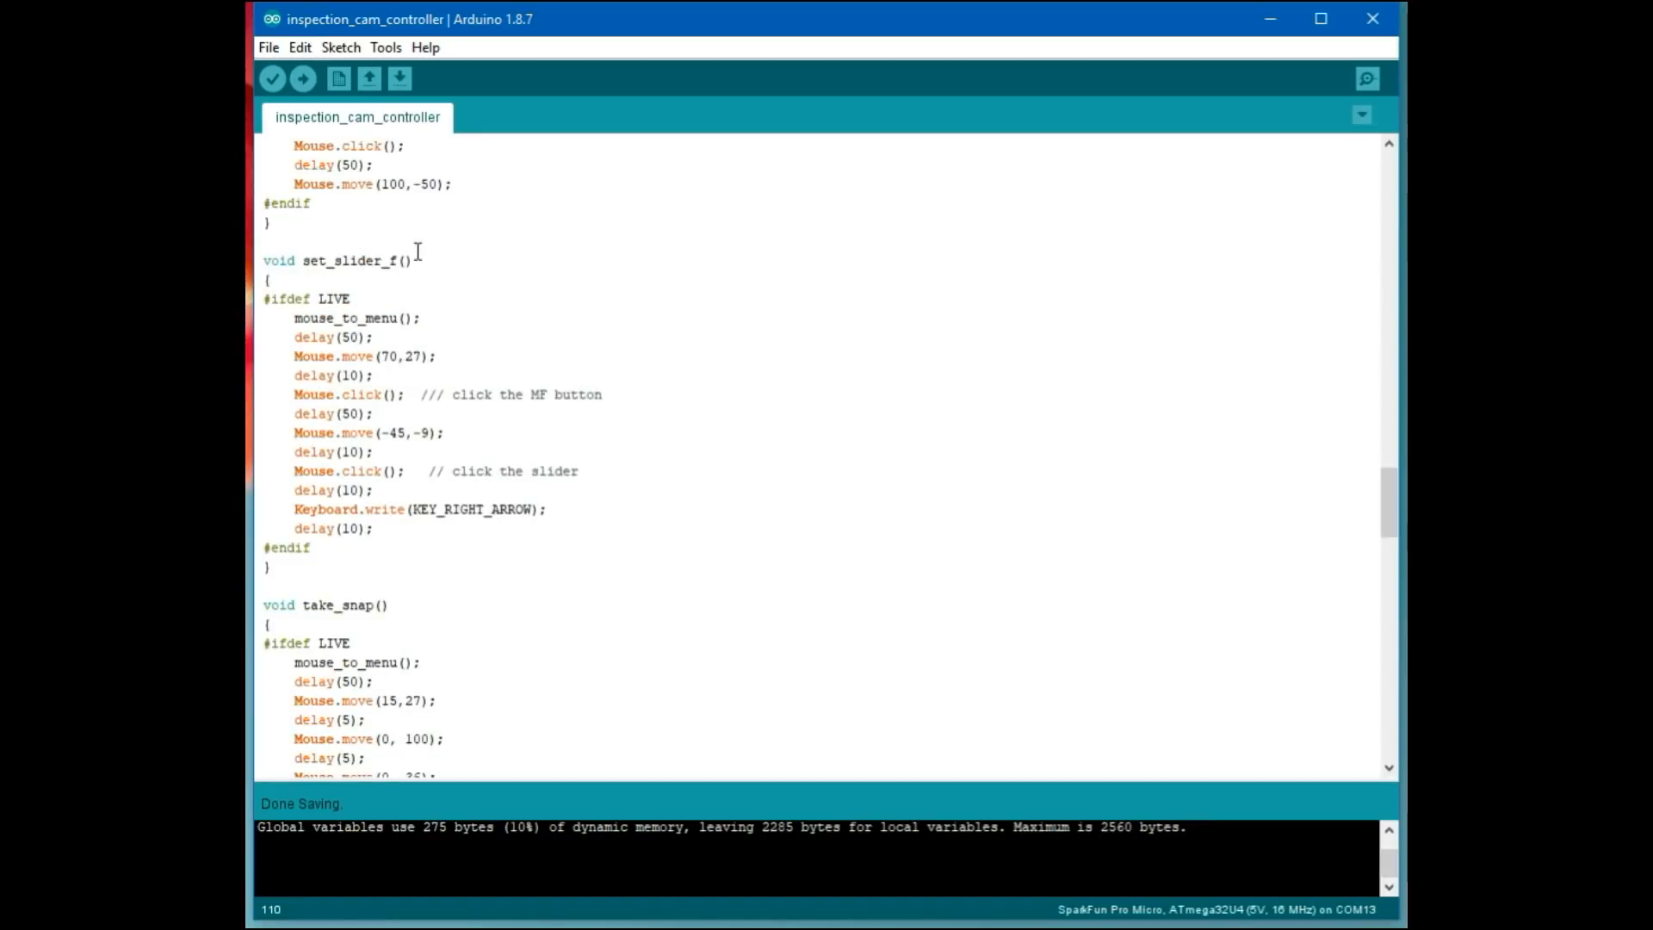
{"action": "mouse_move", "coordinate": [436, 362]}
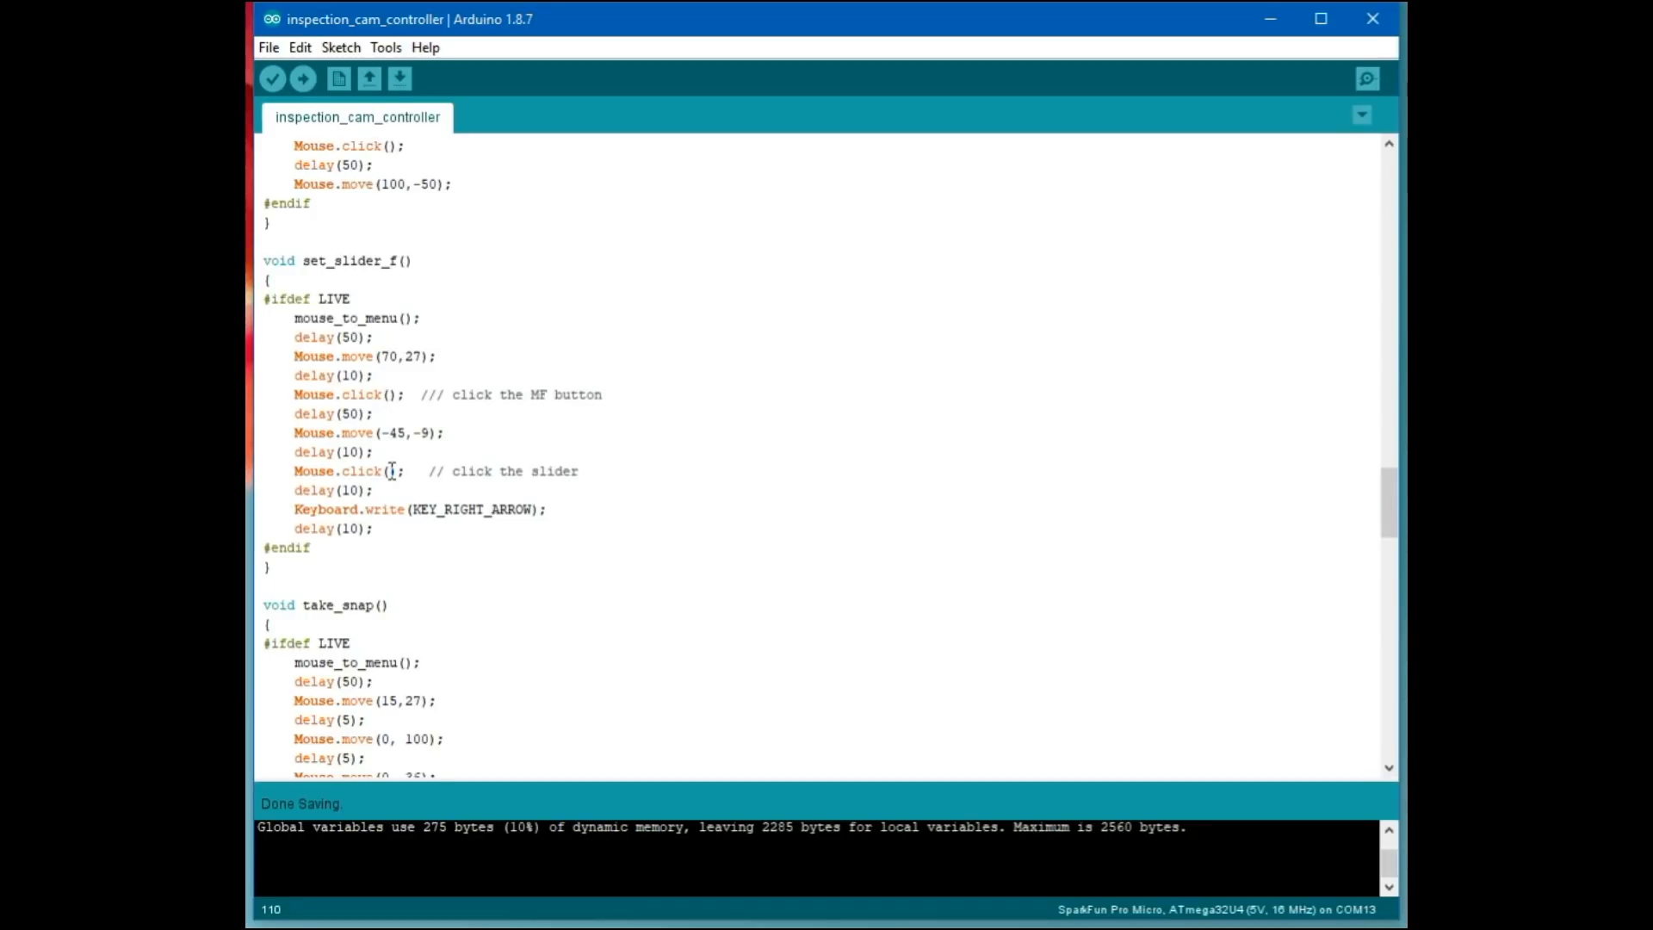
{"action": "mouse_move", "coordinate": [453, 510]}
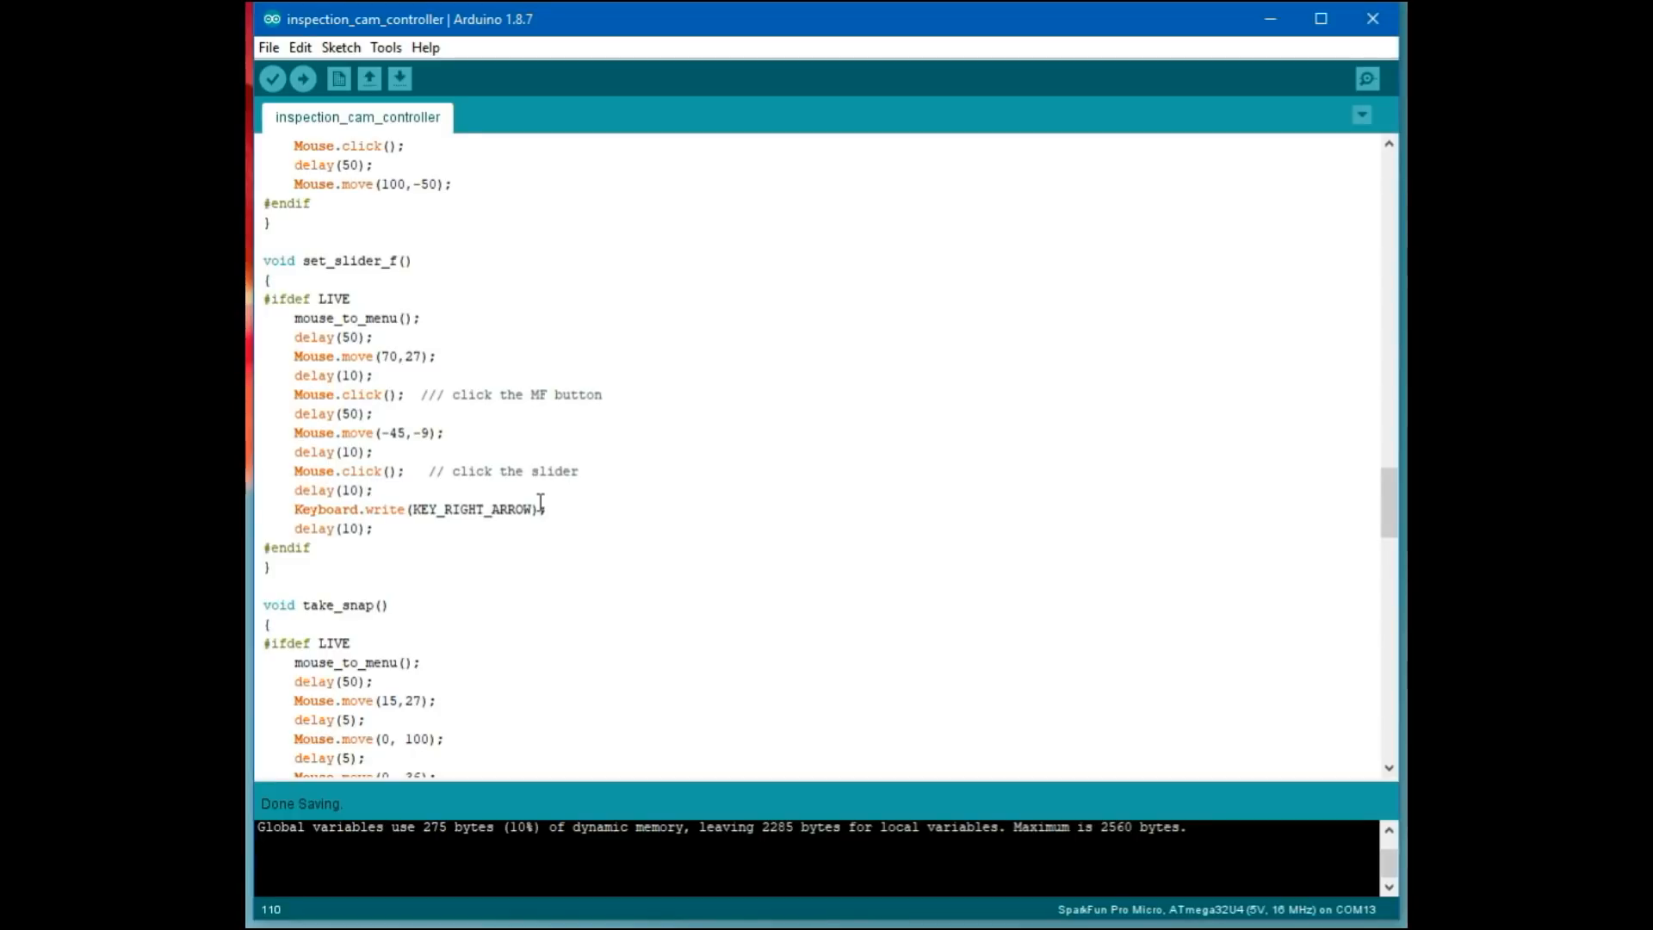
{"action": "scroll", "scroll_direction": "down", "scroll_amount": 3}
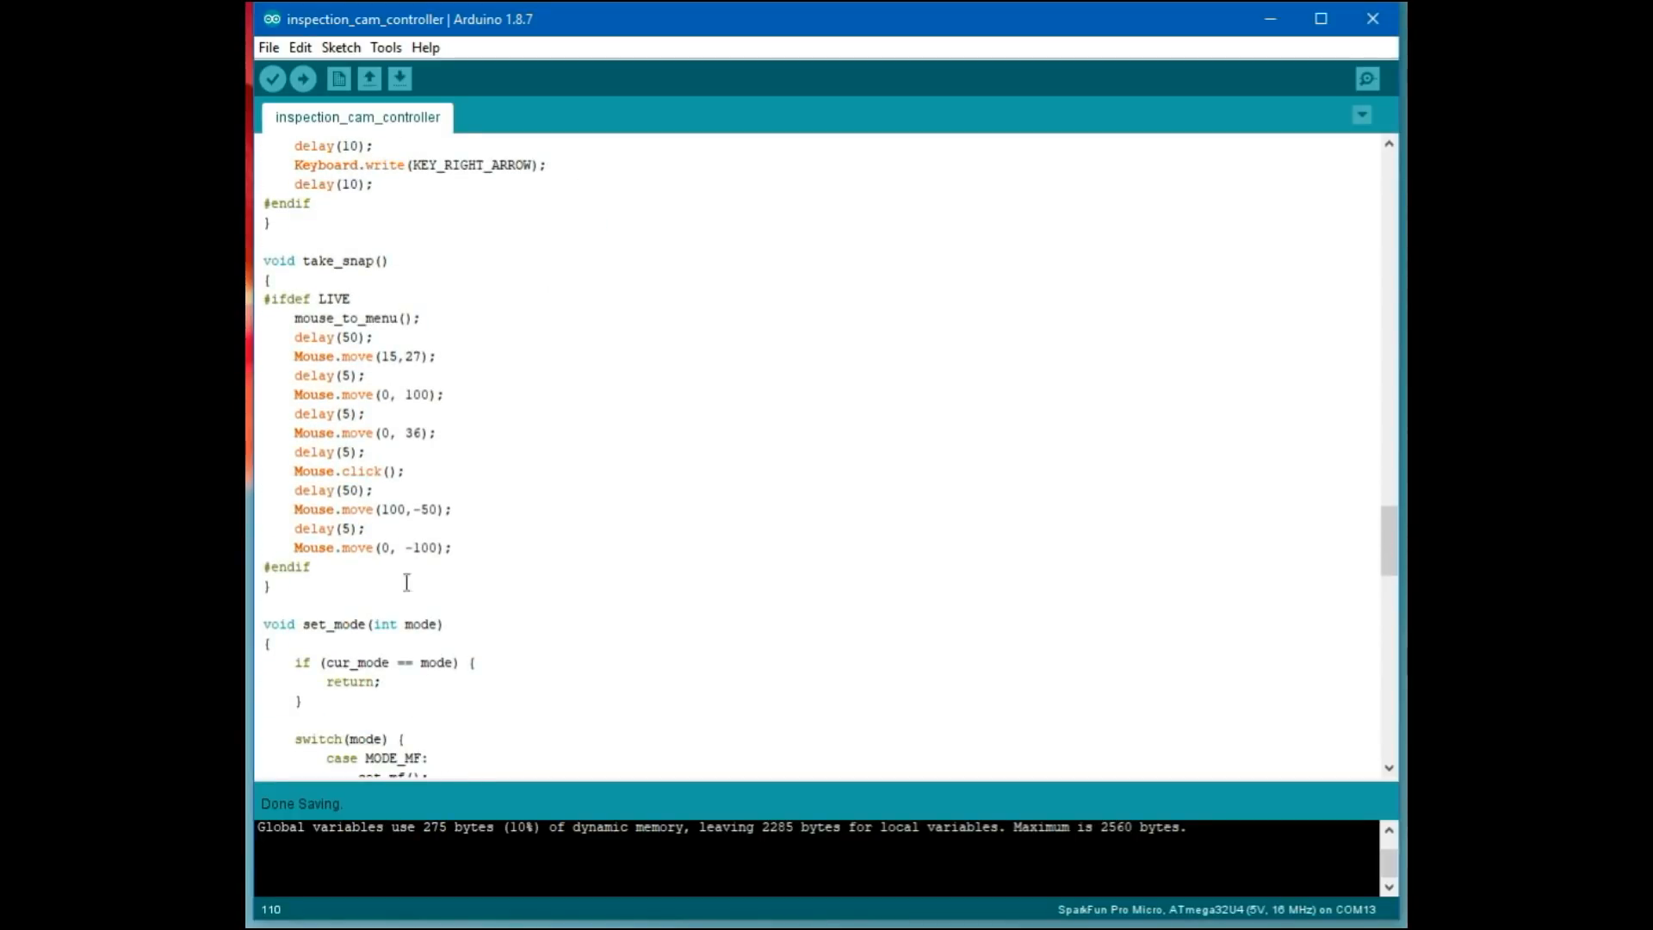
{"action": "mouse_move", "coordinate": [403, 375]}
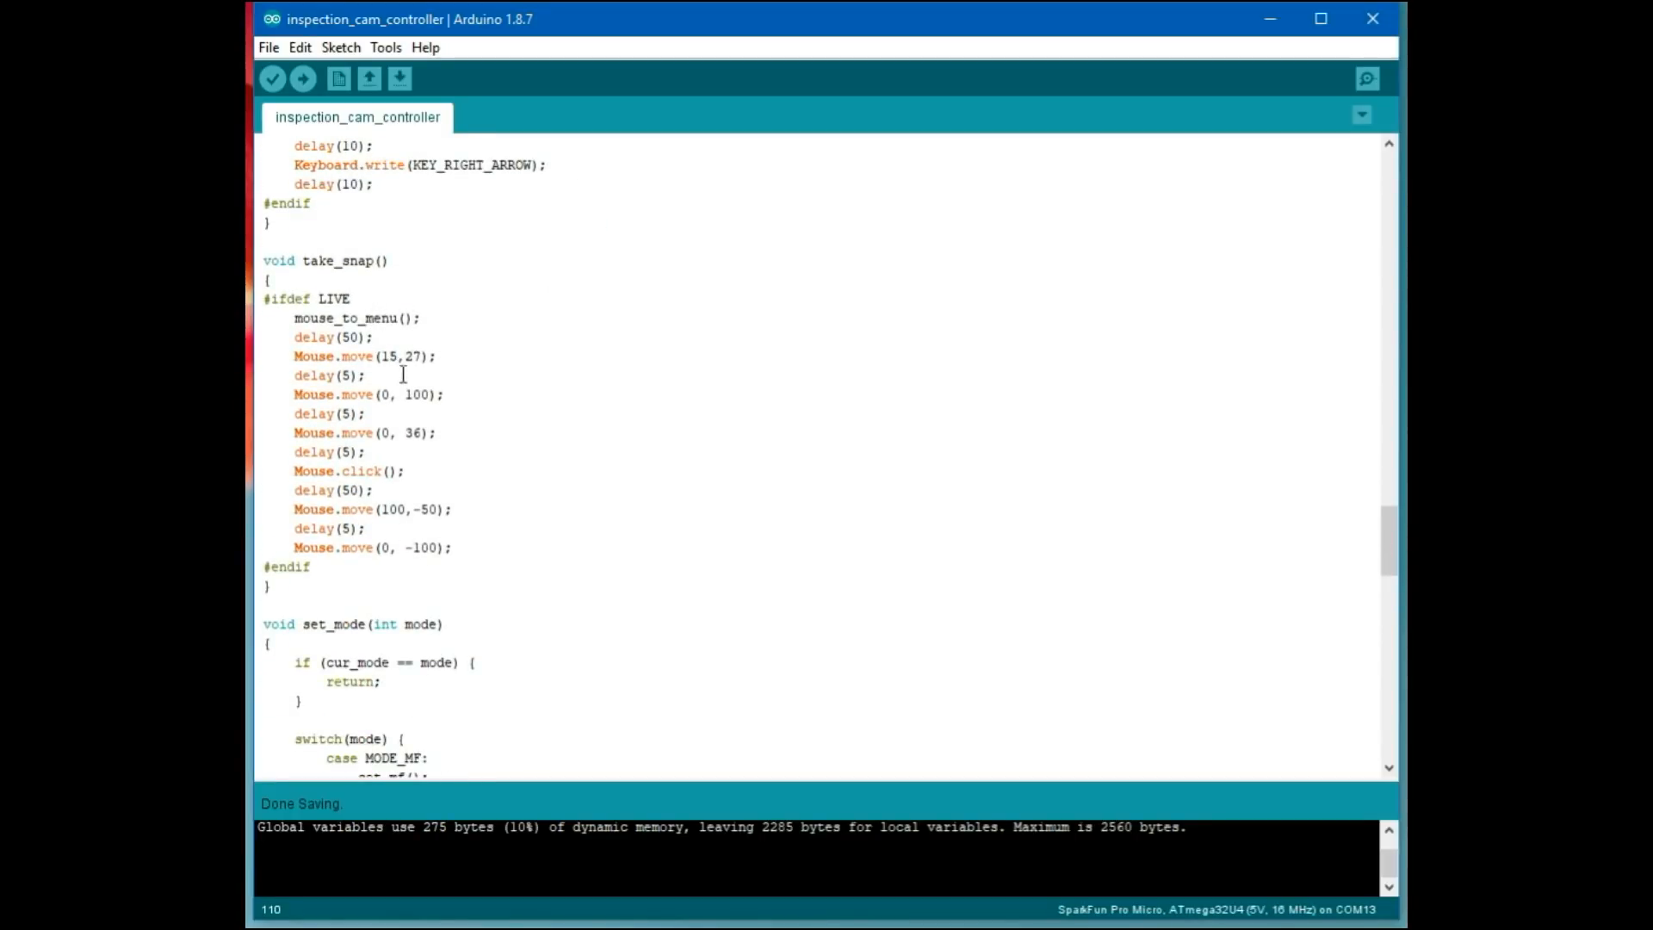
{"action": "mouse_move", "coordinate": [396, 473]}
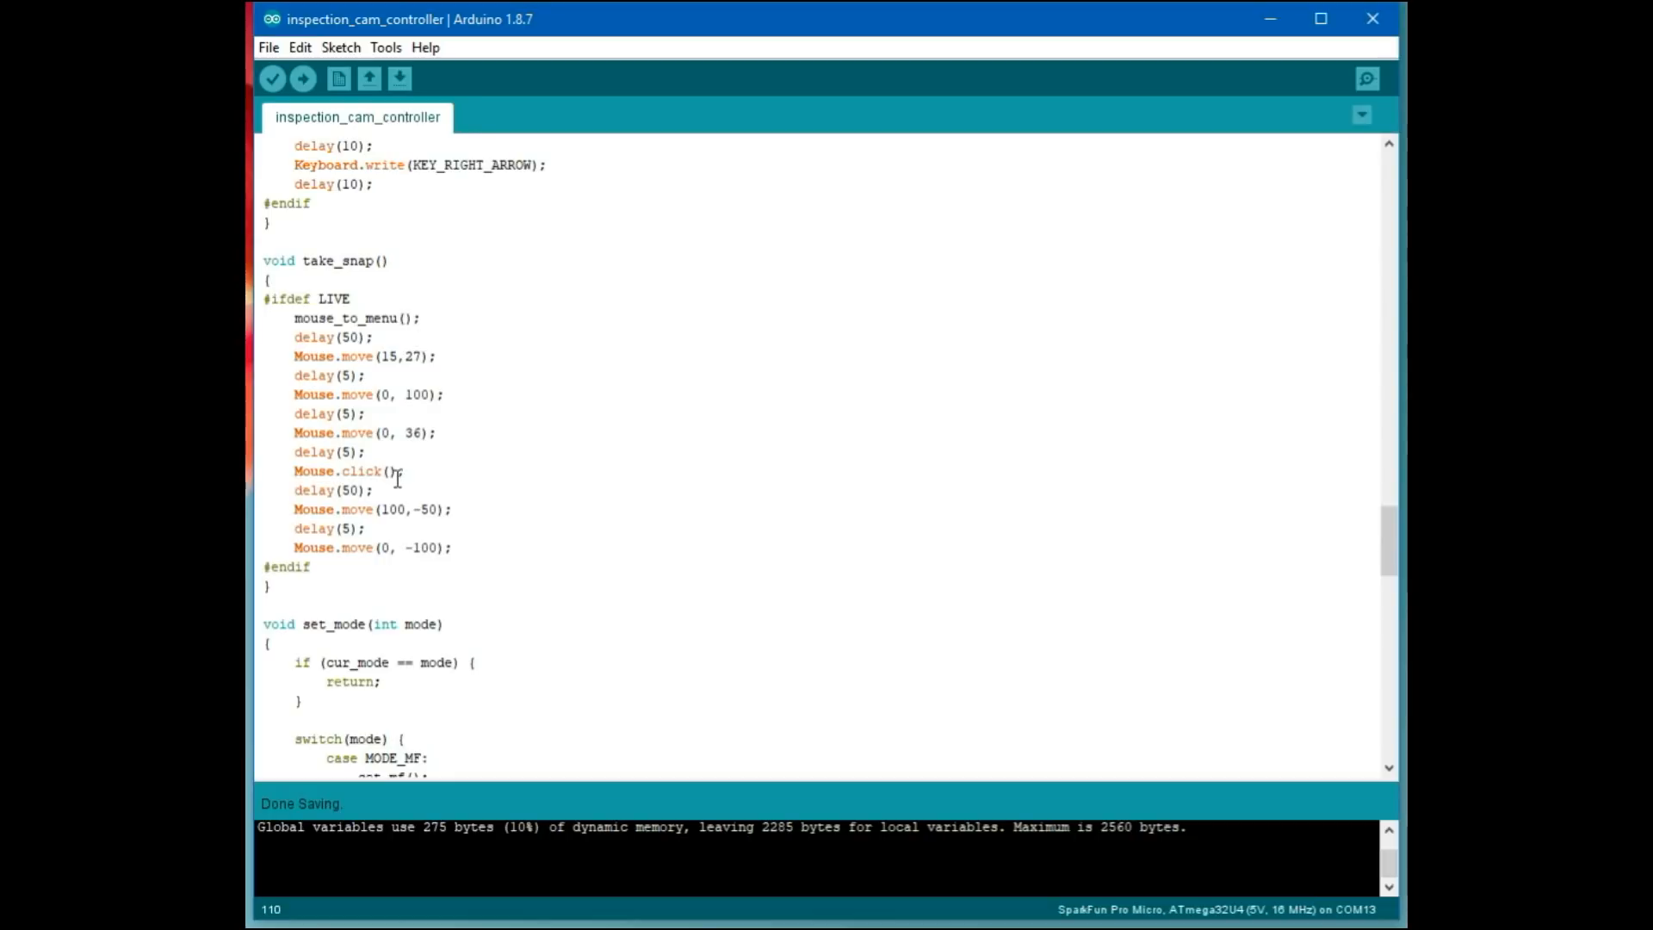
{"action": "scroll", "scroll_direction": "down", "scroll_amount": 3}
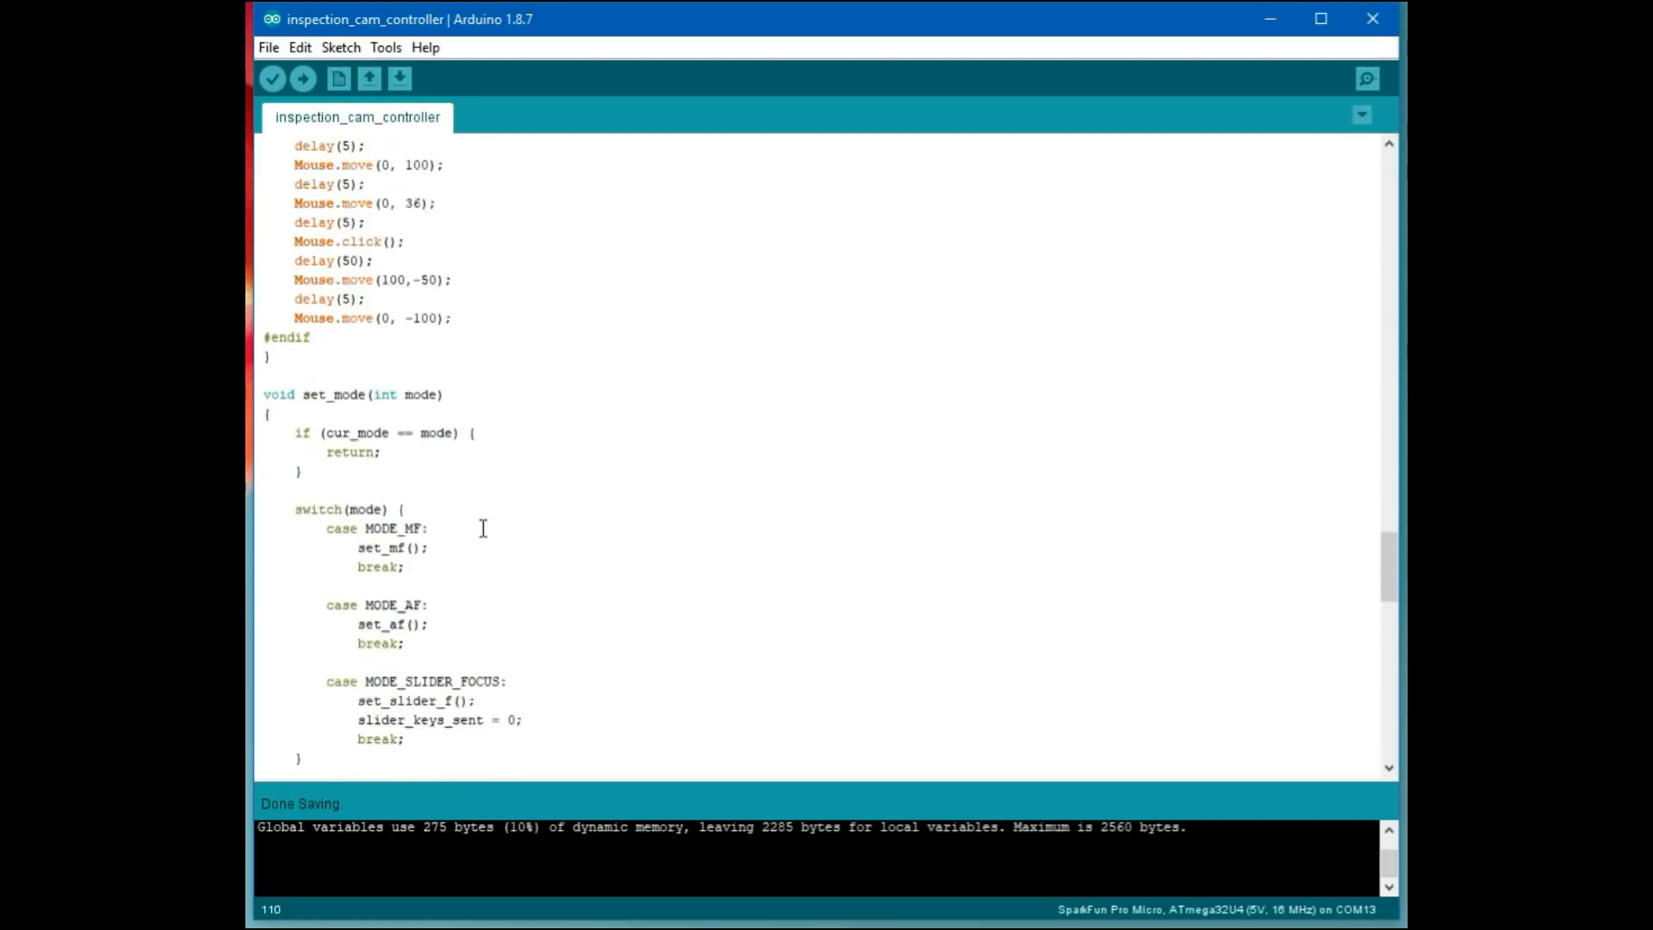
{"action": "scroll", "scroll_direction": "down", "scroll_amount": 3}
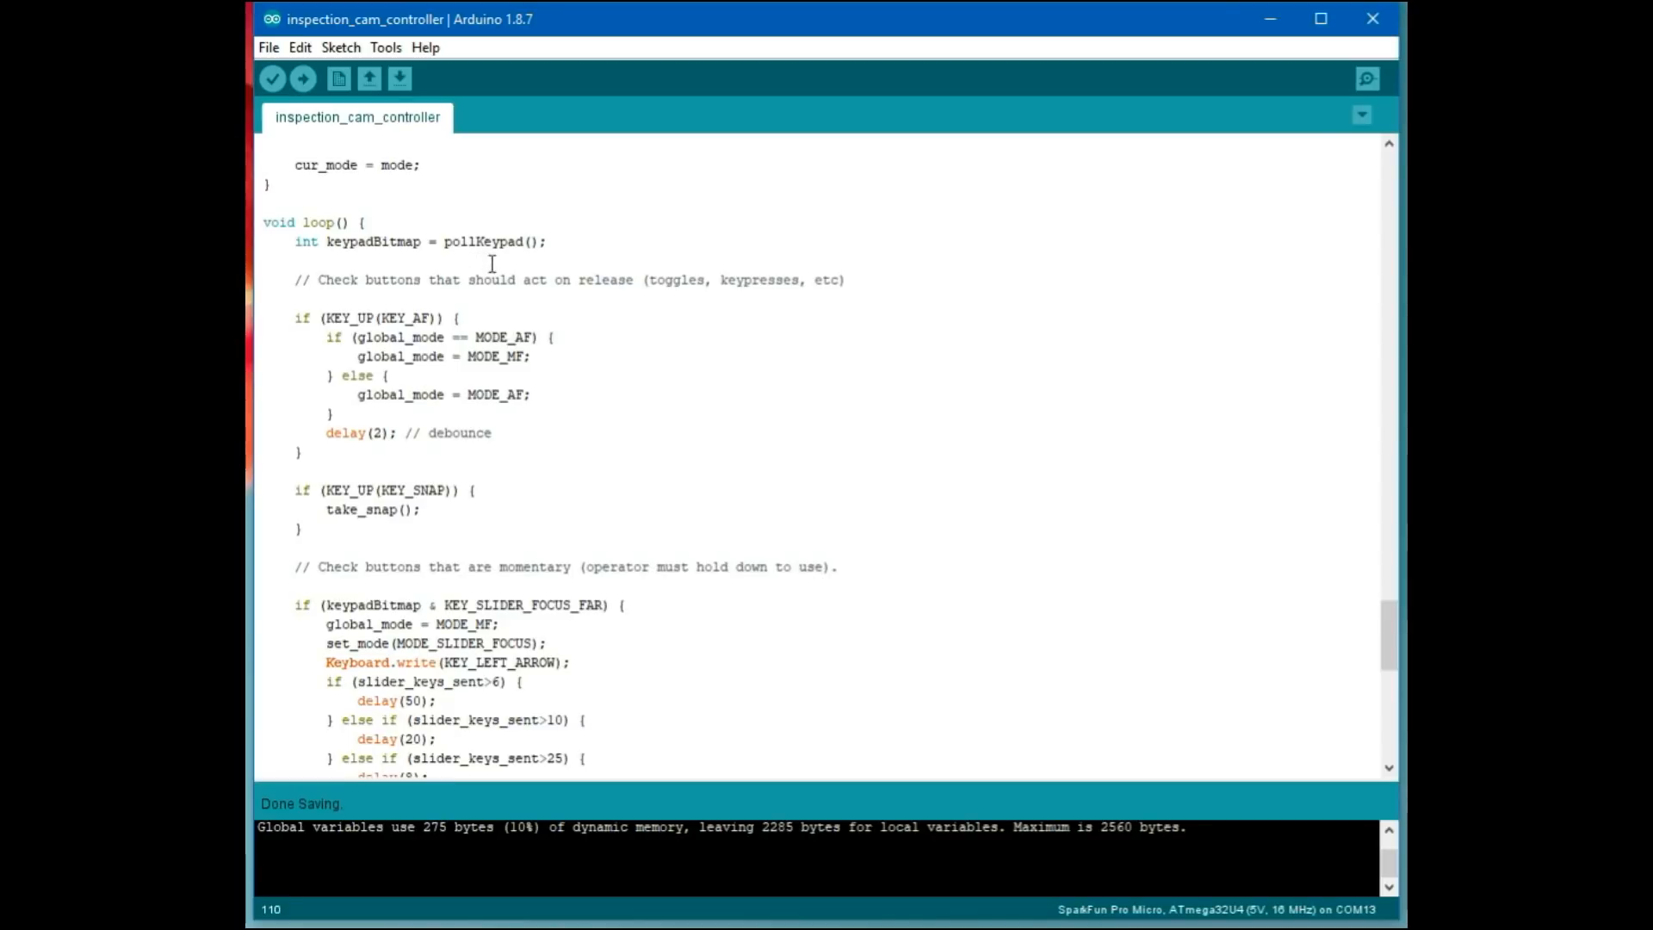
{"action": "mouse_move", "coordinate": [620, 479]}
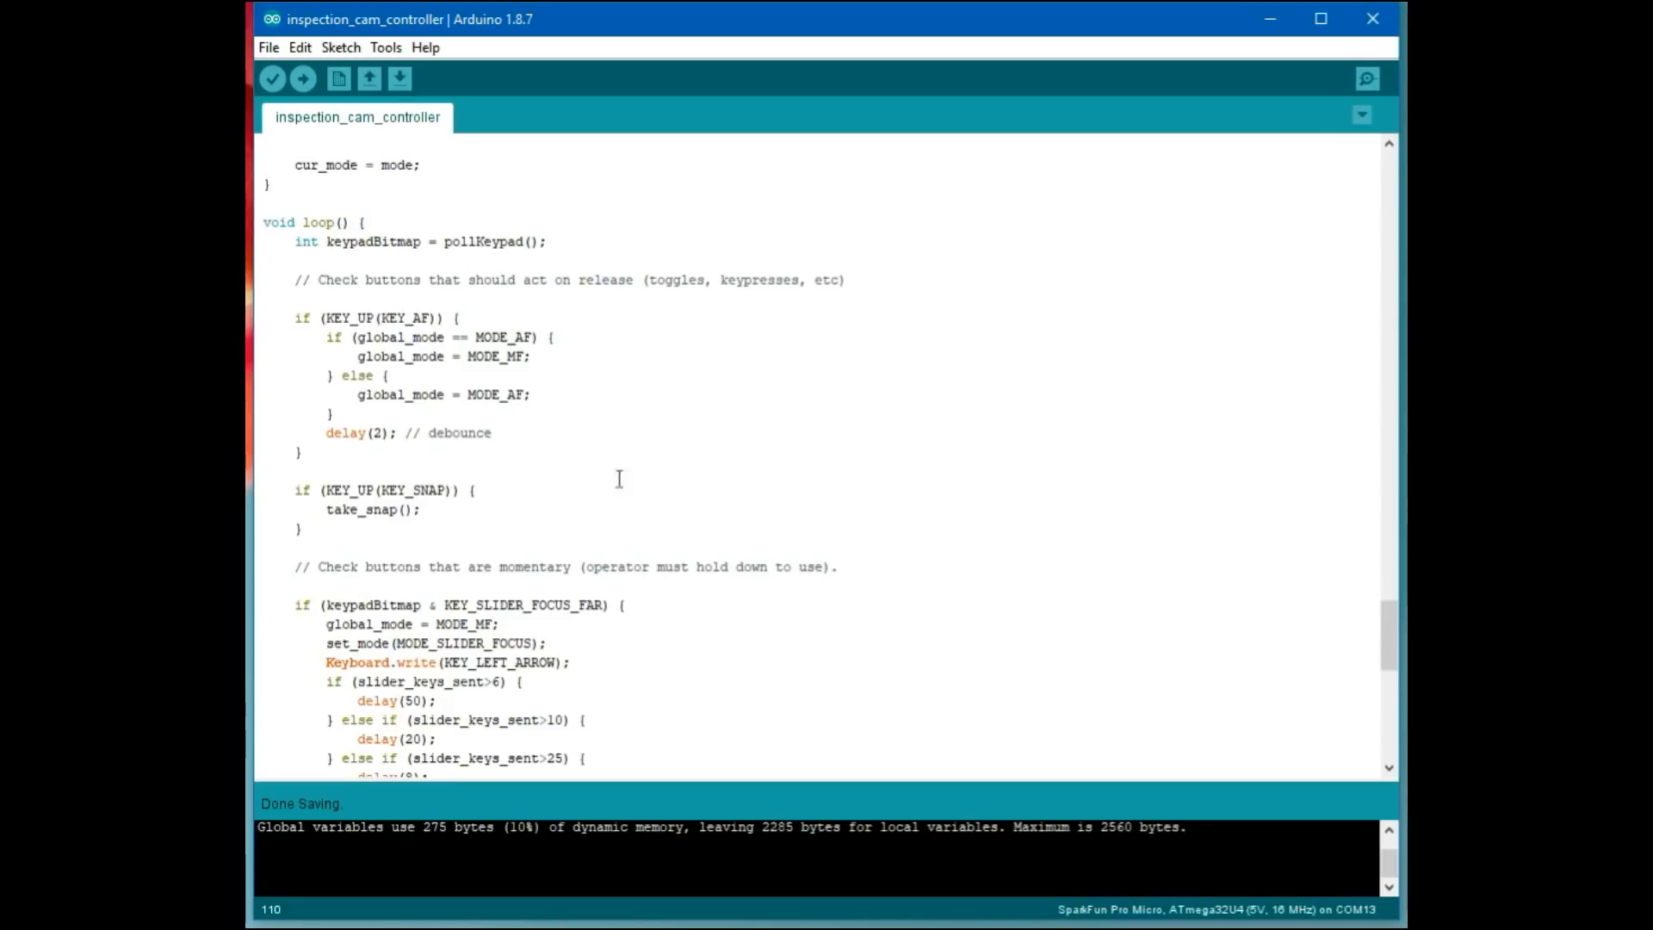
{"action": "mouse_move", "coordinate": [406, 405]}
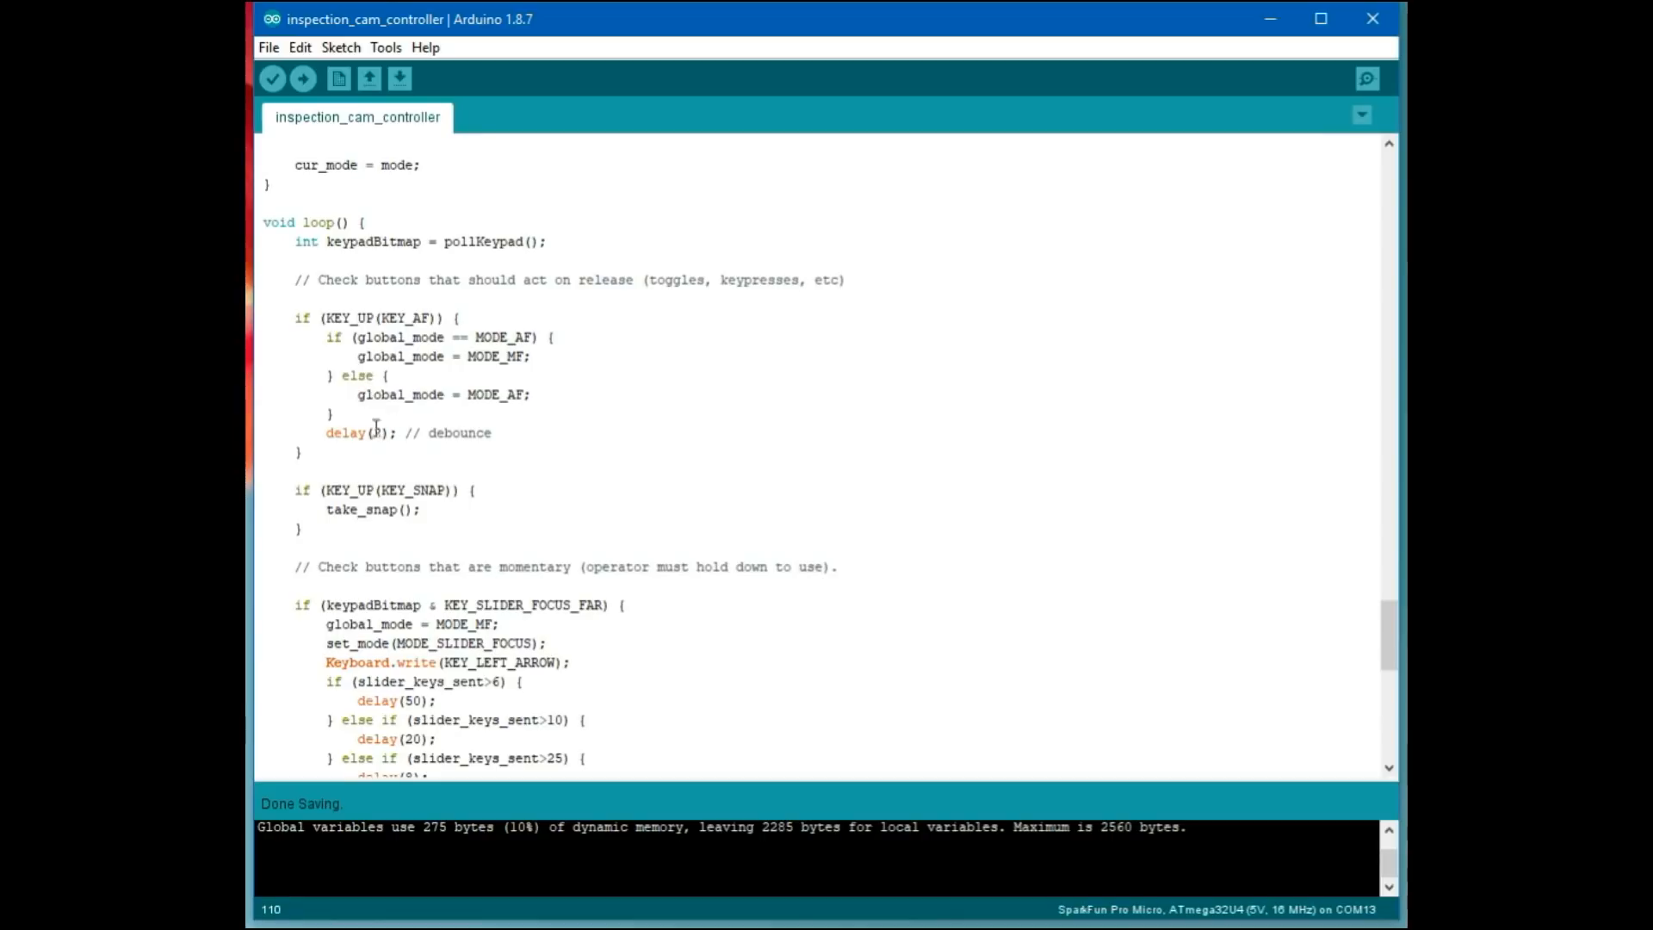
{"action": "type", "text": "2"}
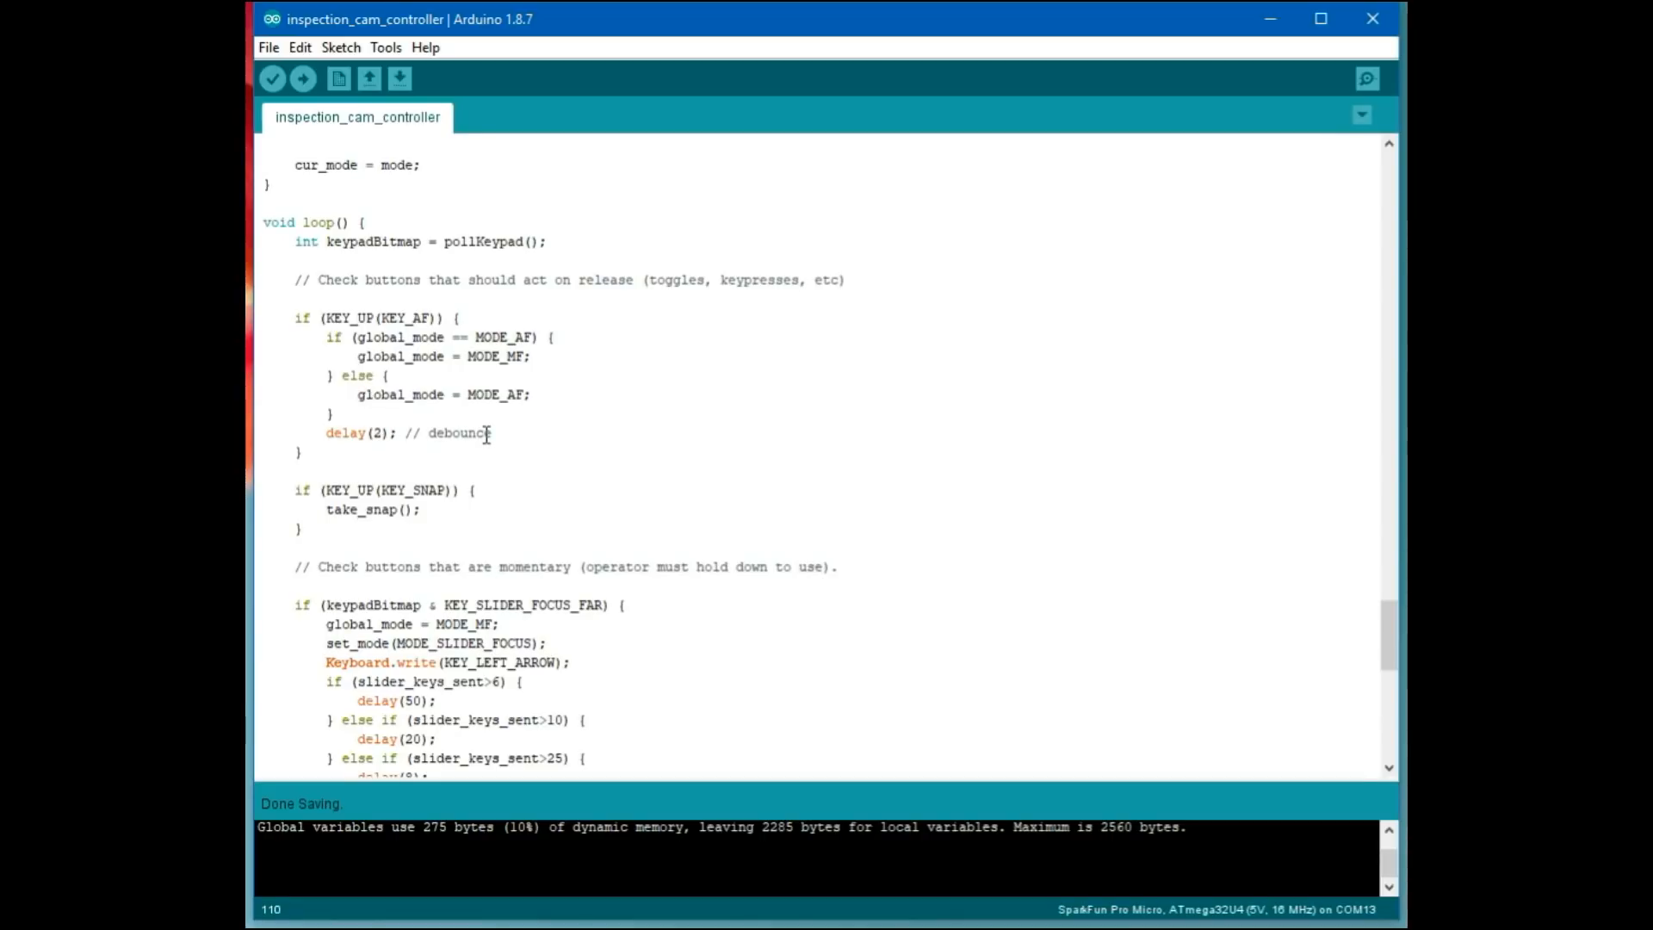
{"action": "scroll", "scroll_direction": "down", "scroll_amount": 3}
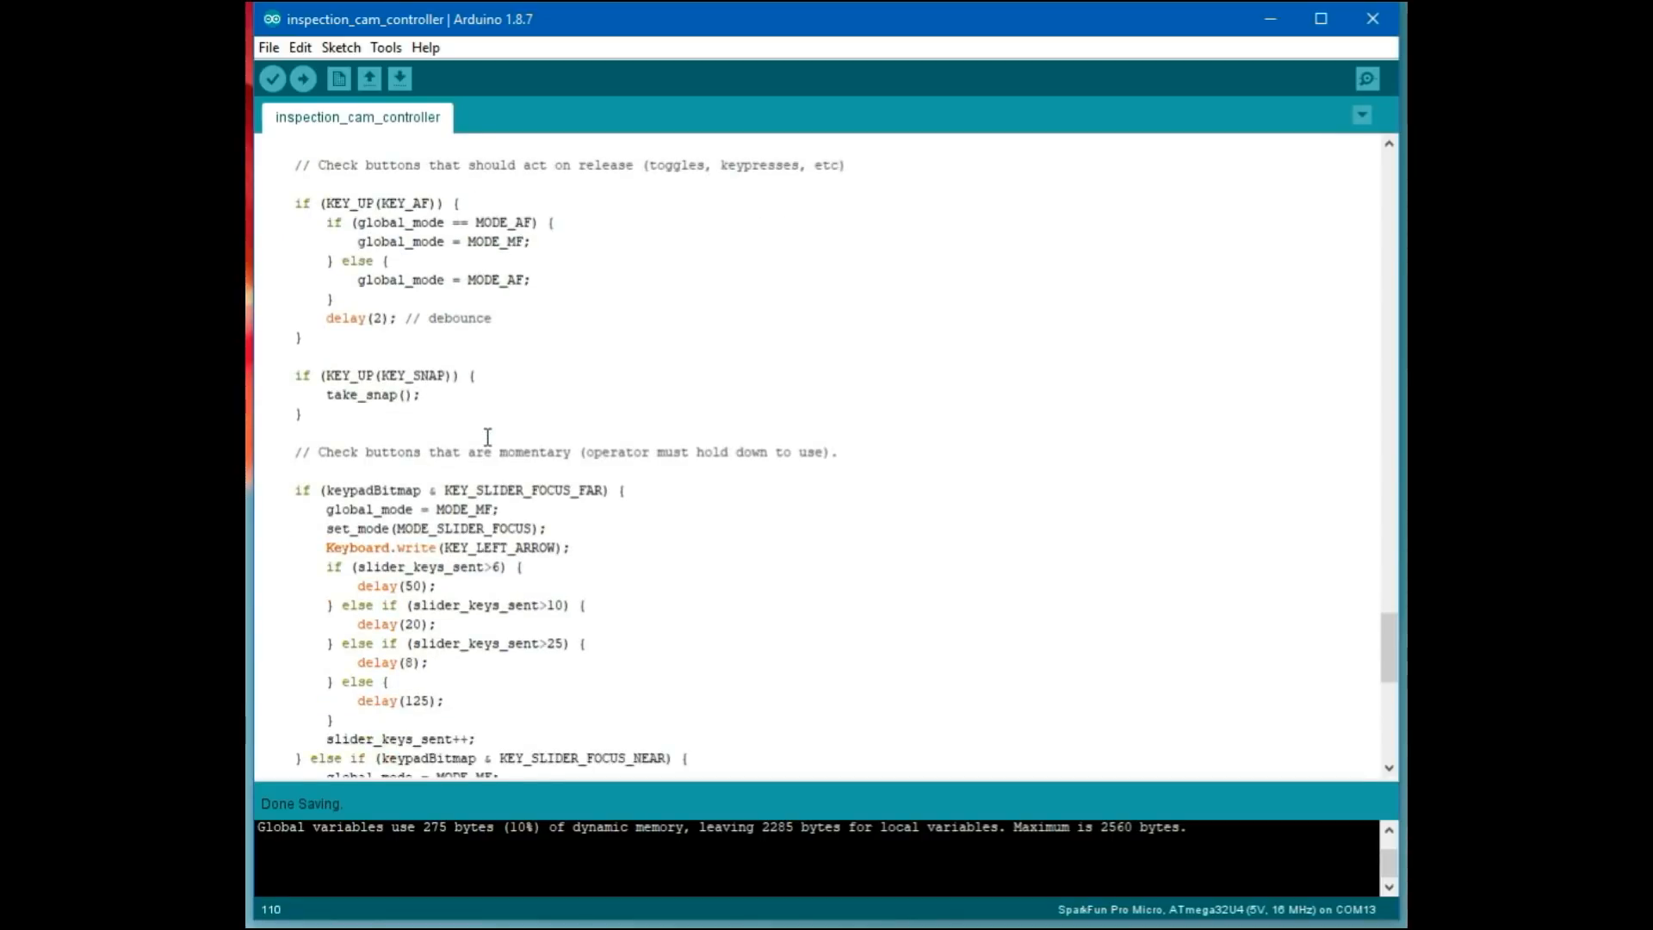
{"action": "scroll", "scroll_direction": "down", "scroll_amount": 3}
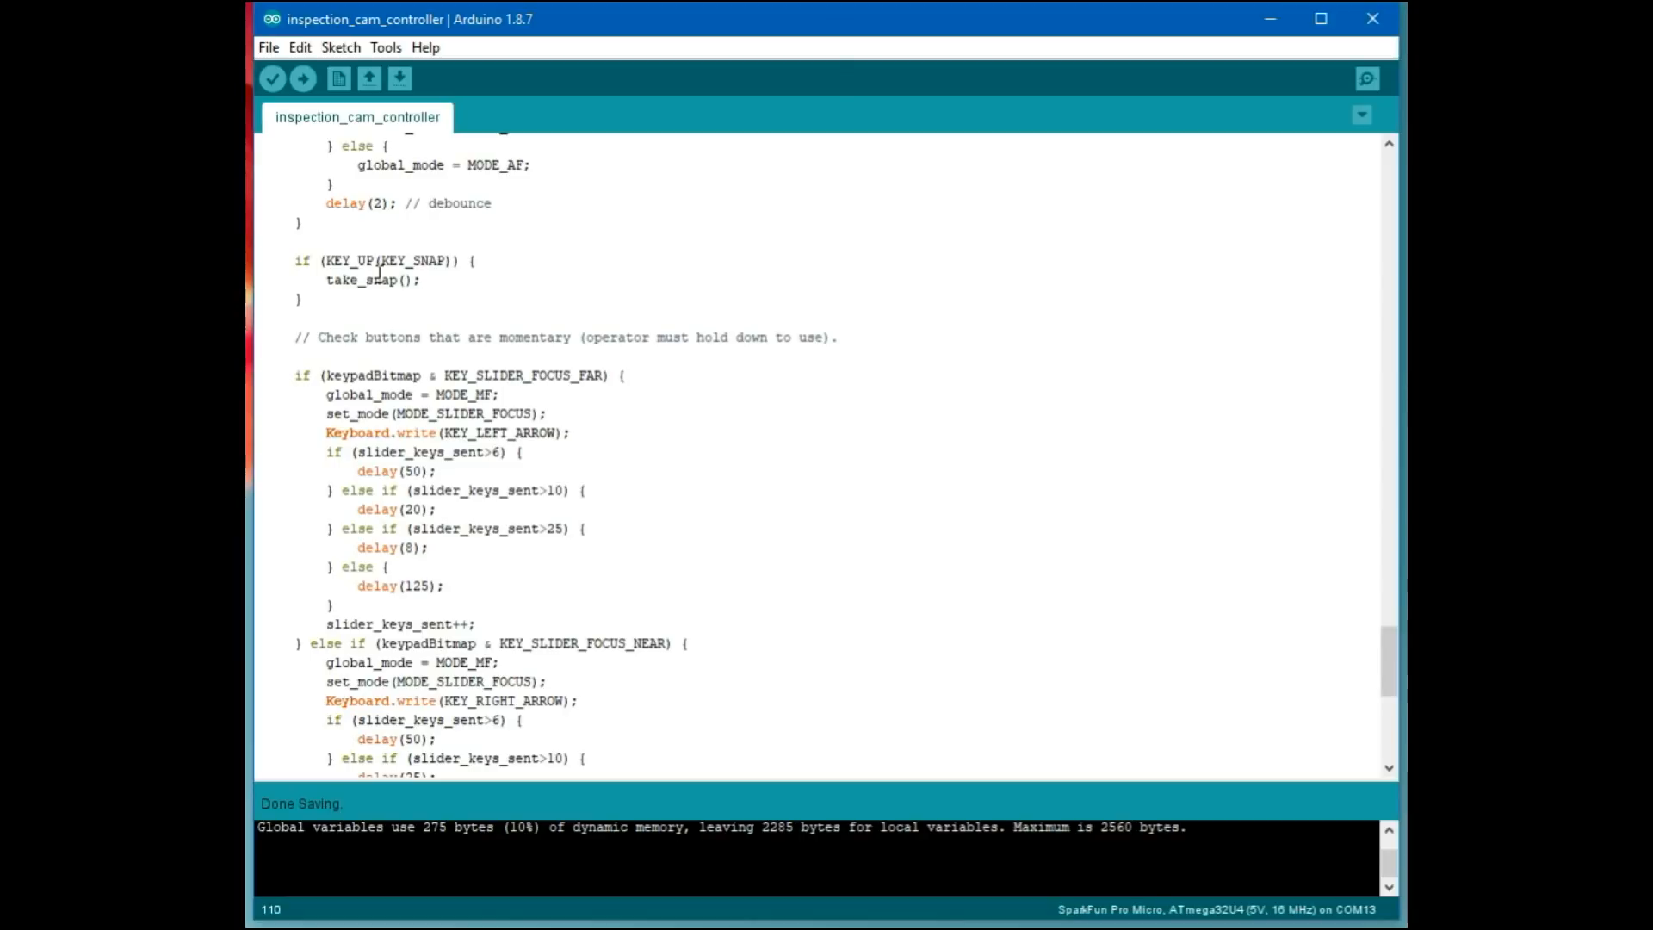
{"action": "scroll", "scroll_direction": "down", "scroll_amount": 3}
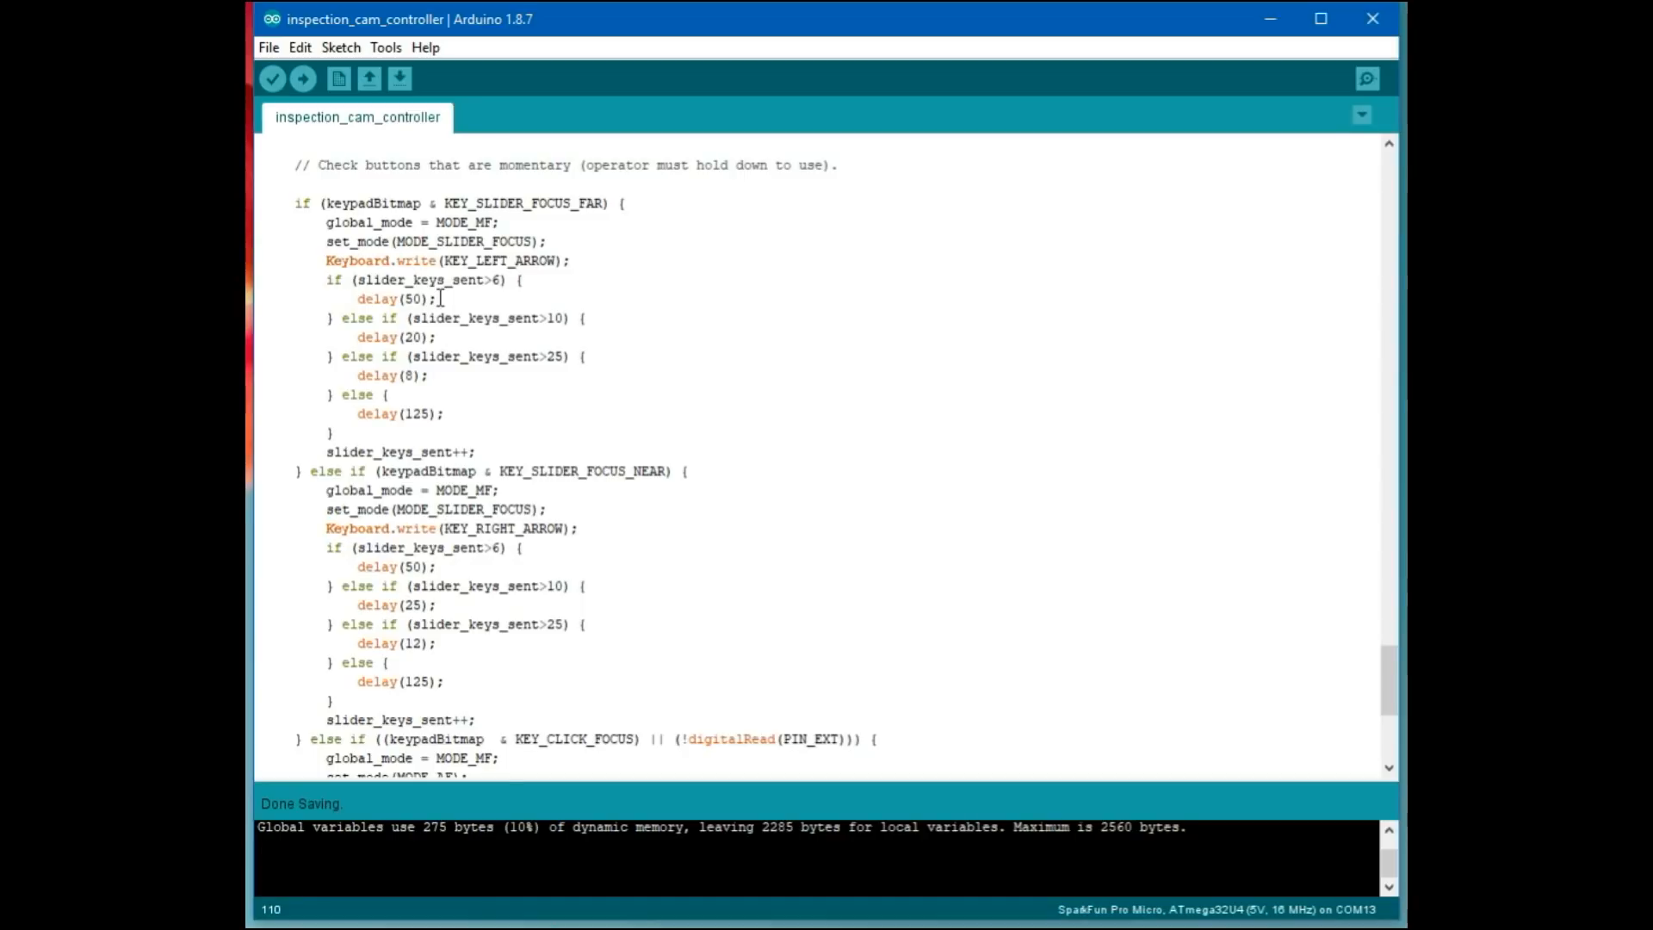
{"action": "mouse_move", "coordinate": [430, 414]}
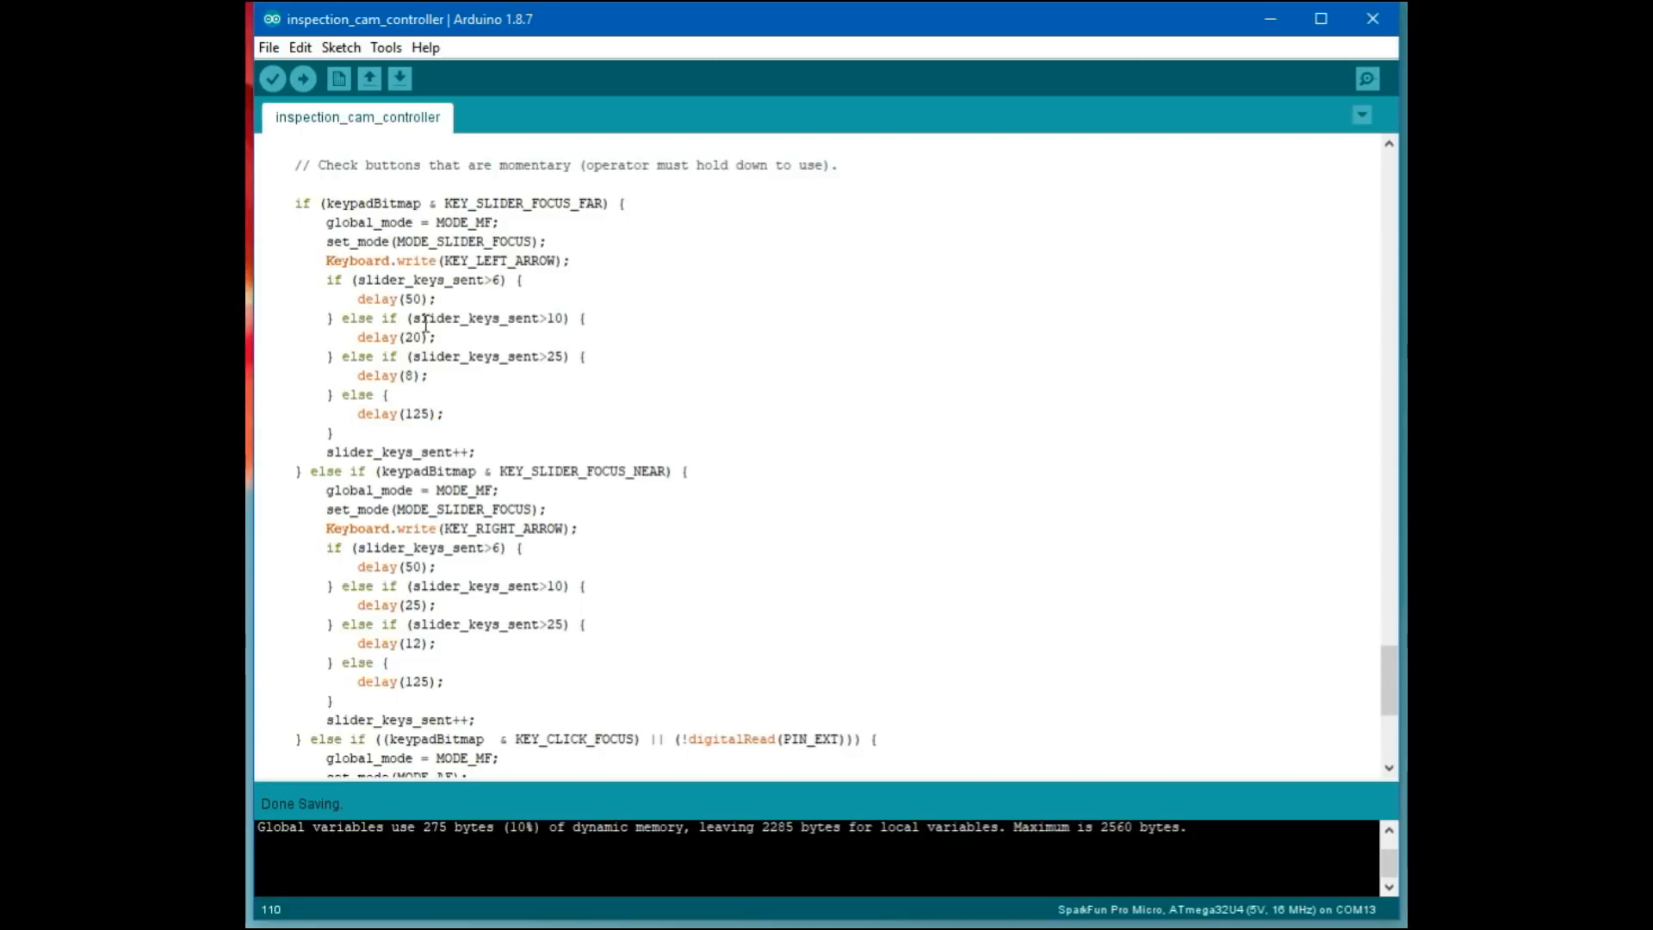
{"action": "mouse_move", "coordinate": [433, 375]}
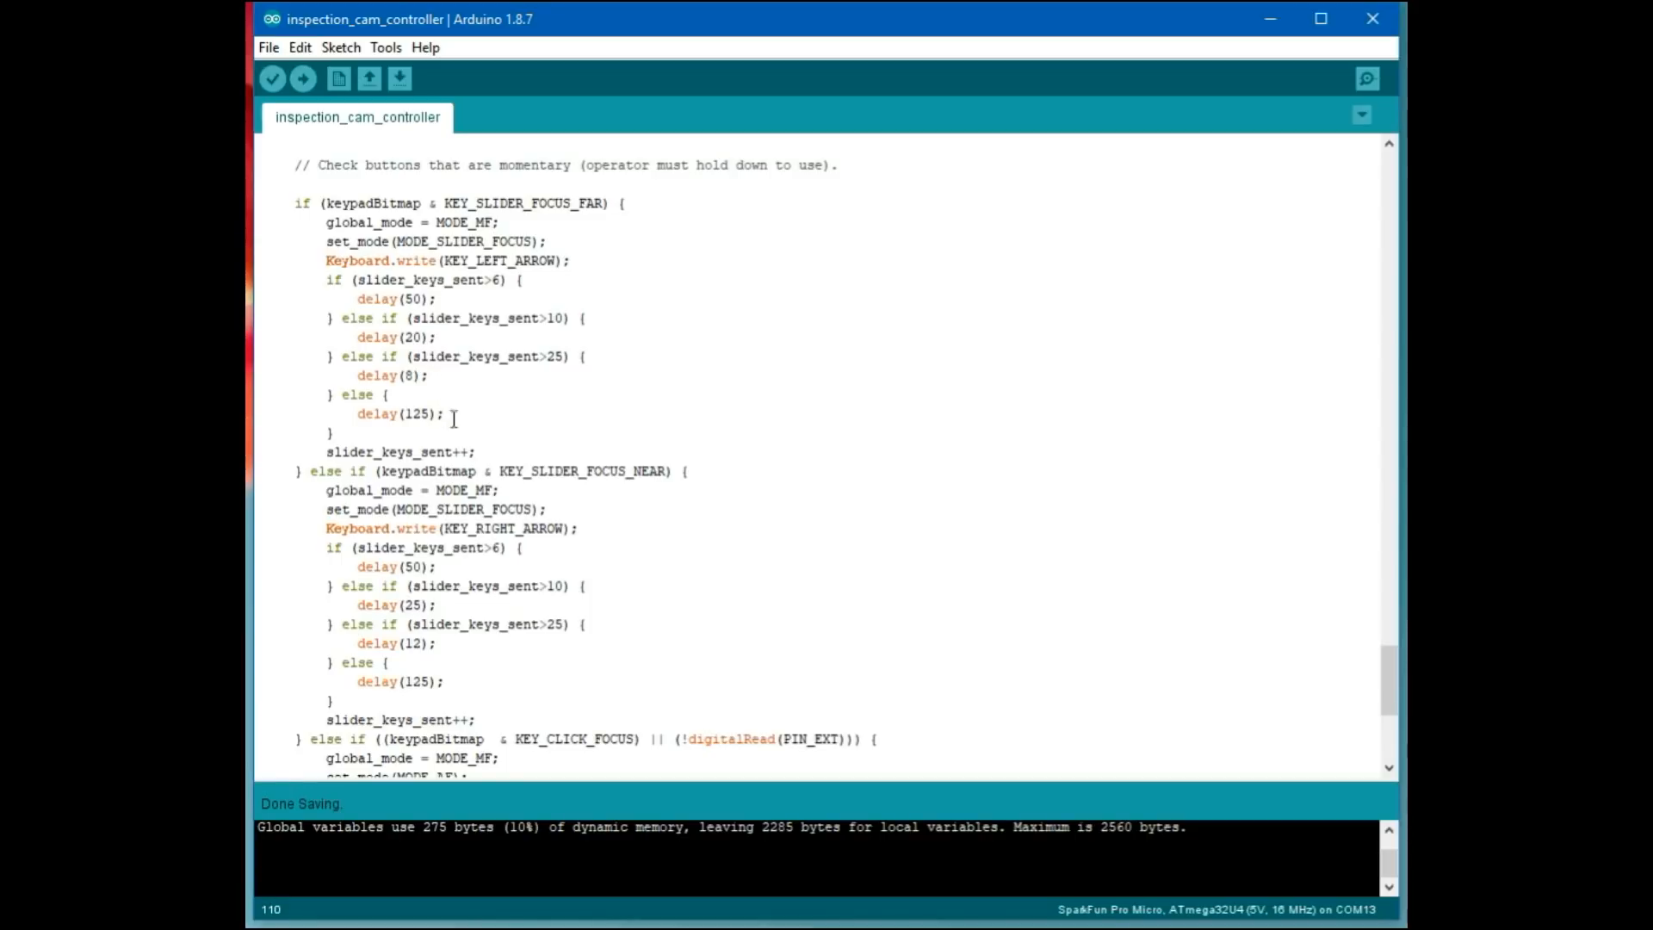
{"action": "scroll", "scroll_direction": "down", "scroll_amount": 3}
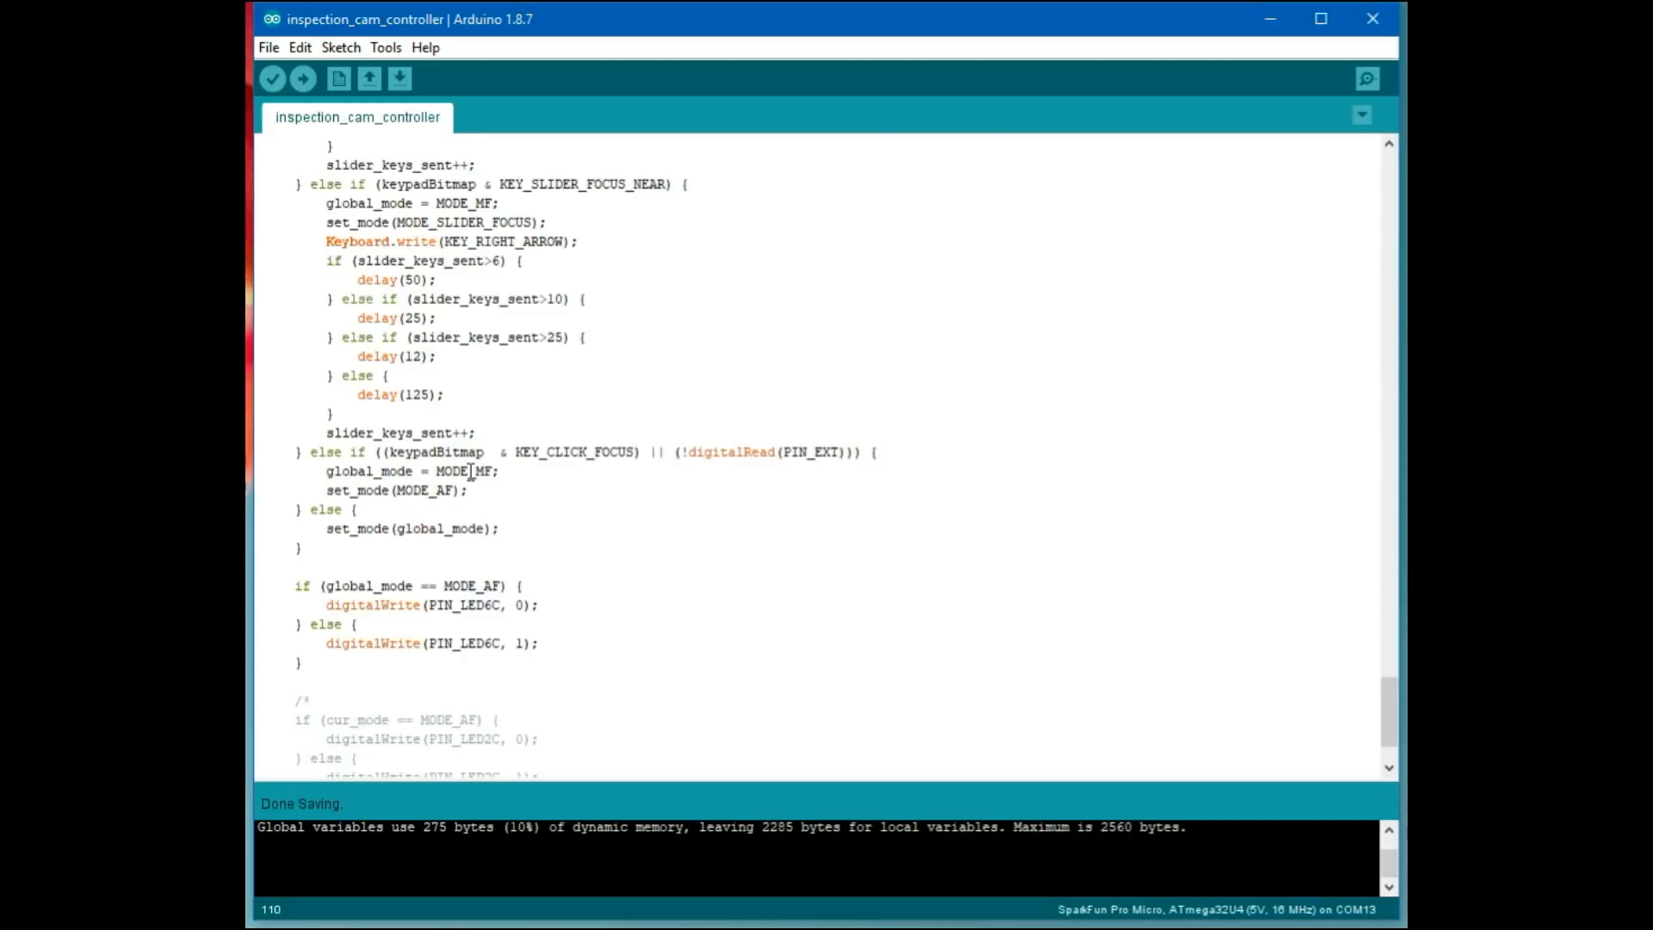
{"action": "scroll", "scroll_direction": "down", "scroll_amount": 3}
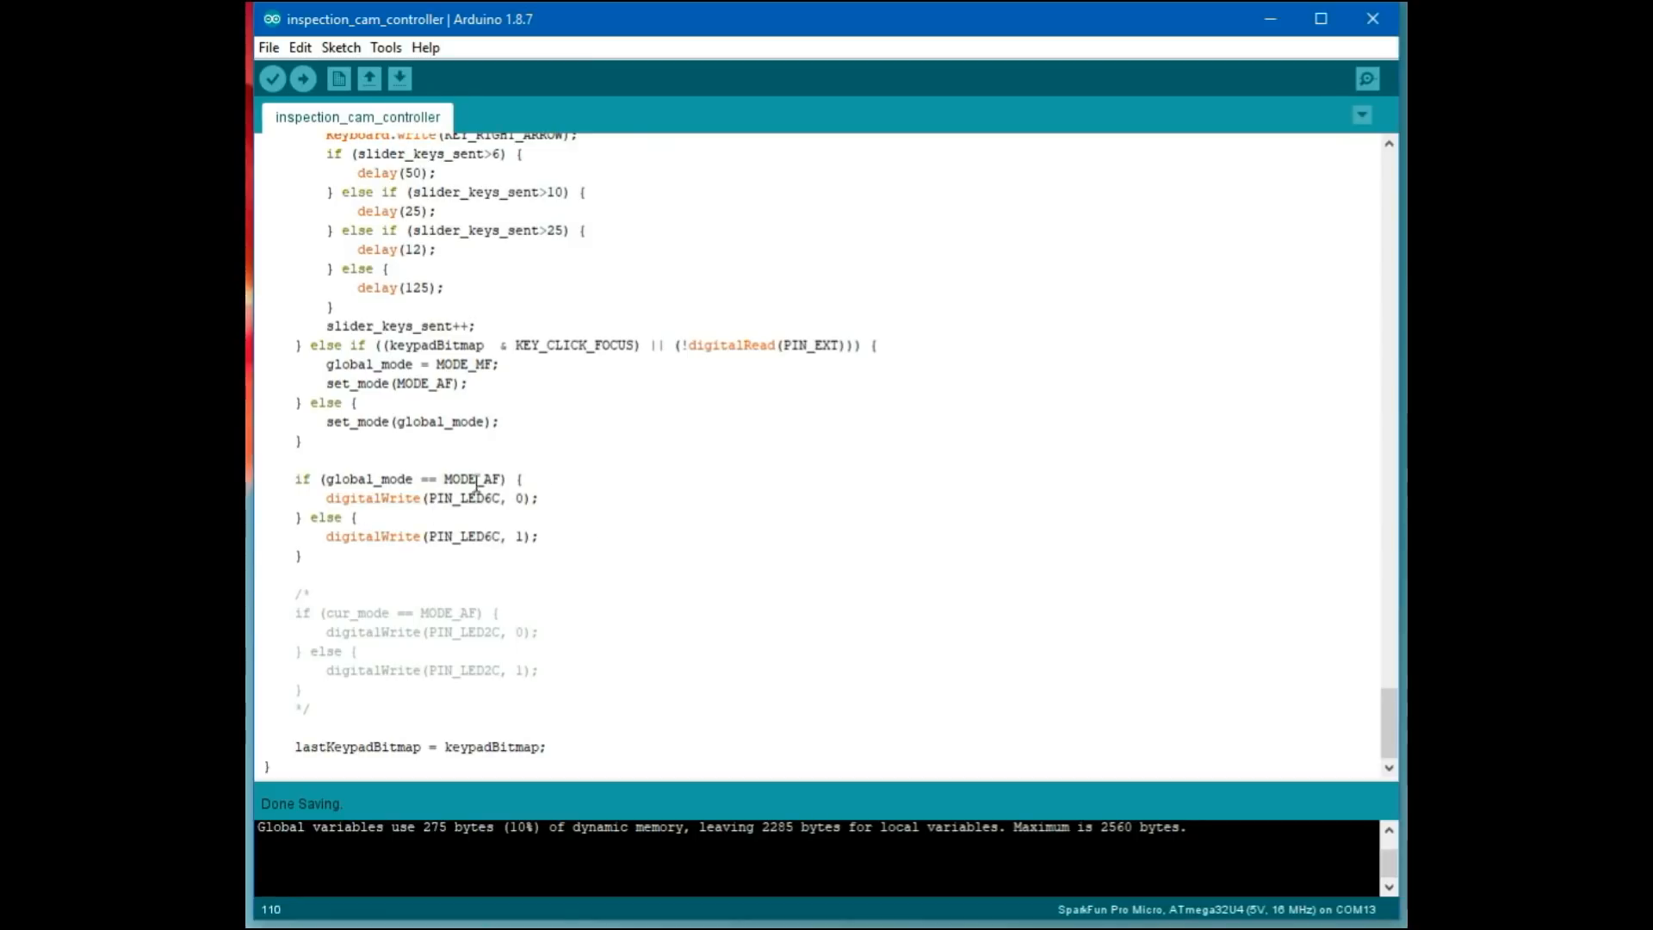